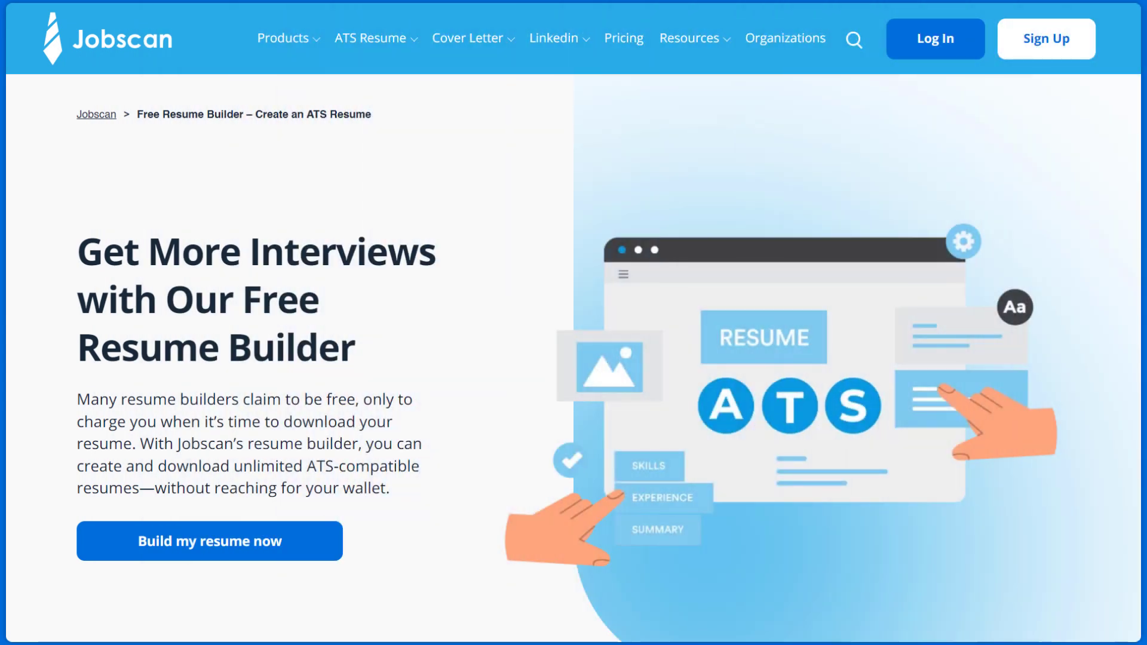
- Launch Jobscan's free resume builder from the landing page
left_click(209, 540)
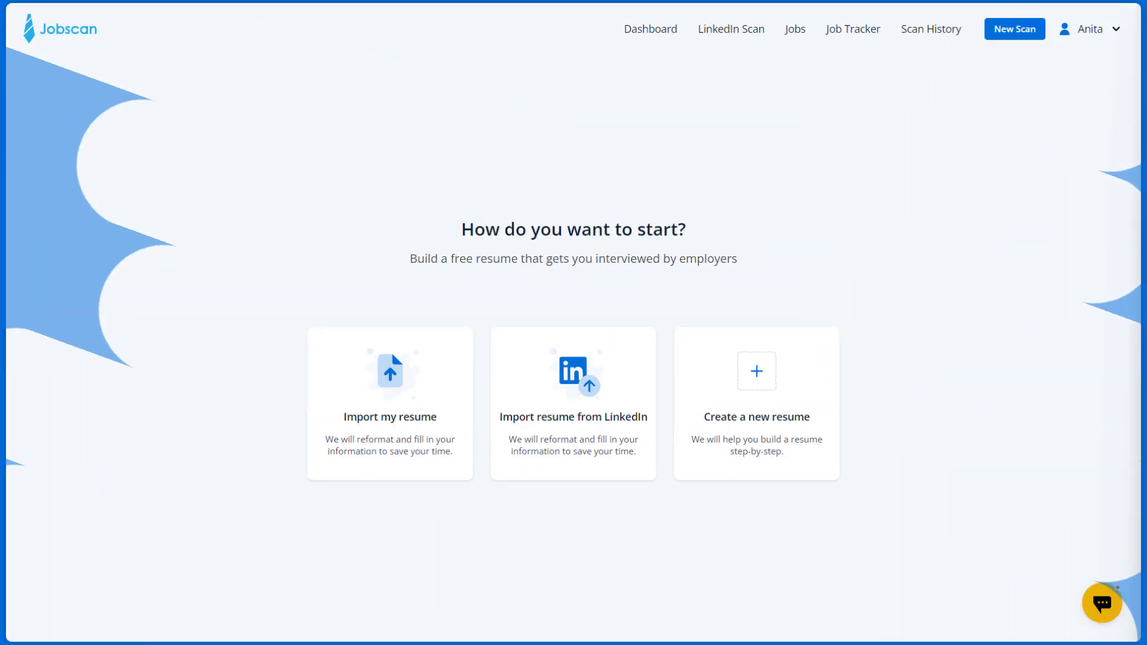
- Create a new resume with Content Marketing Manager as the target job title
scroll("down", 3)
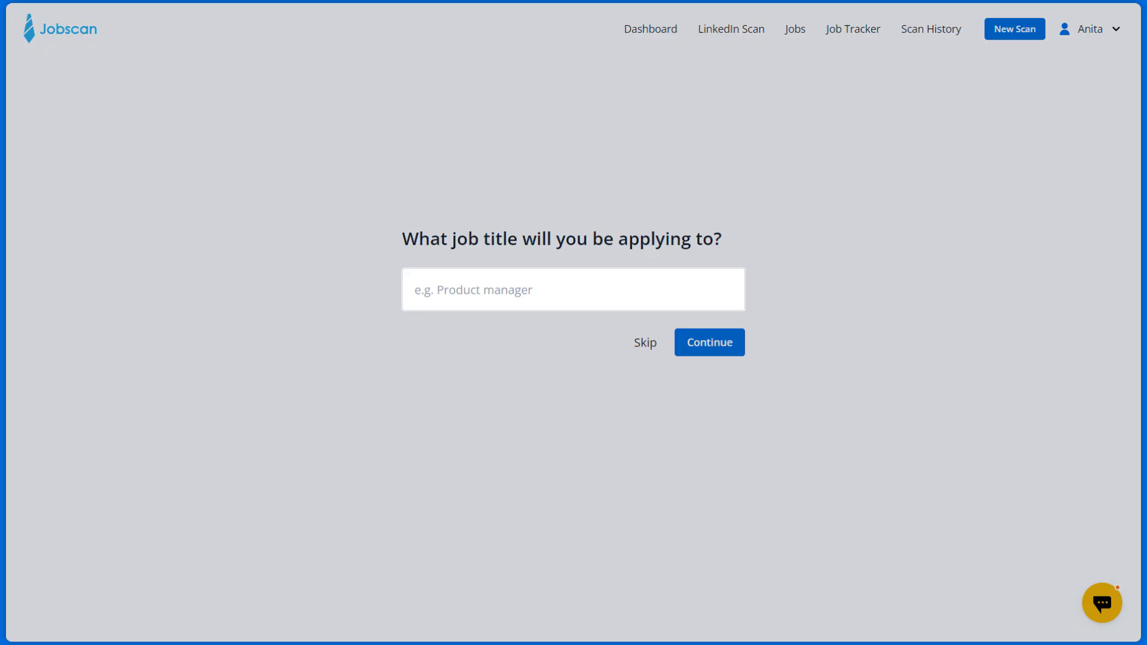
type("Content Marketing Manager")
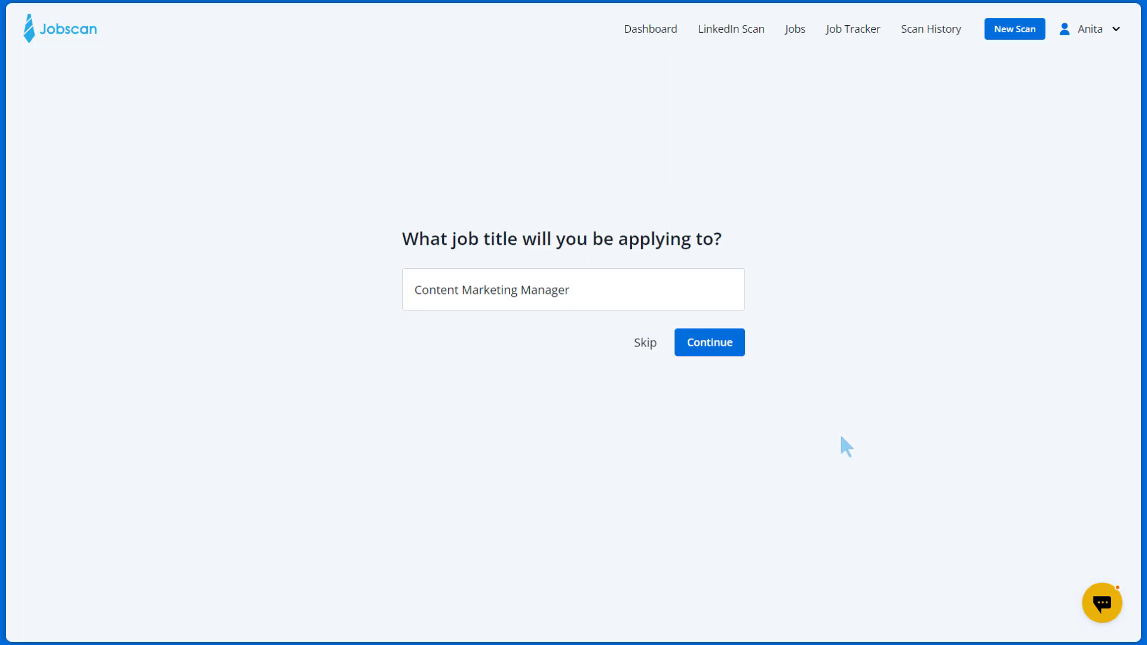
left_click(709, 342)
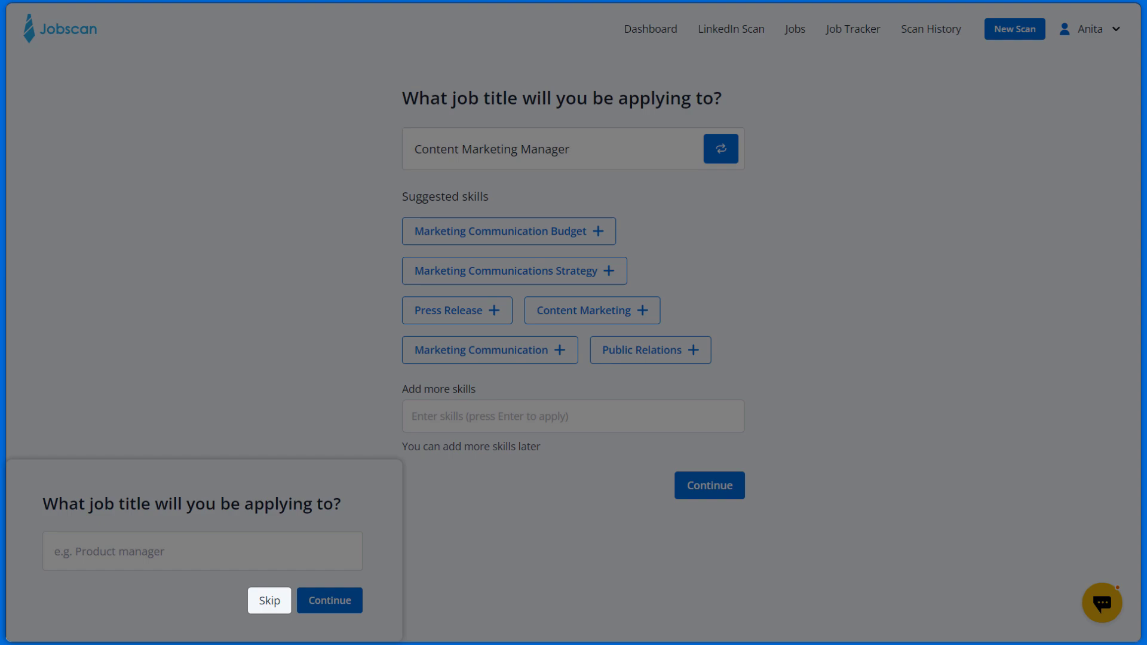
- Add the suggested skills Content Marketing, Marketing Communication and Public Relations
left_click(268, 600)
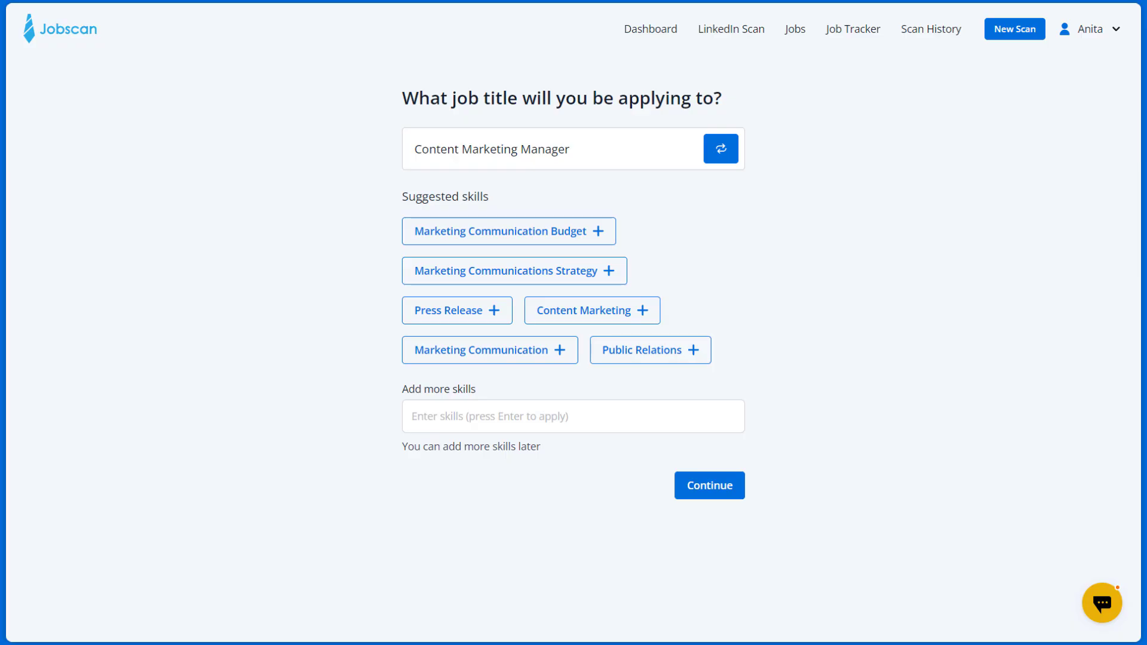
left_click(591, 310)
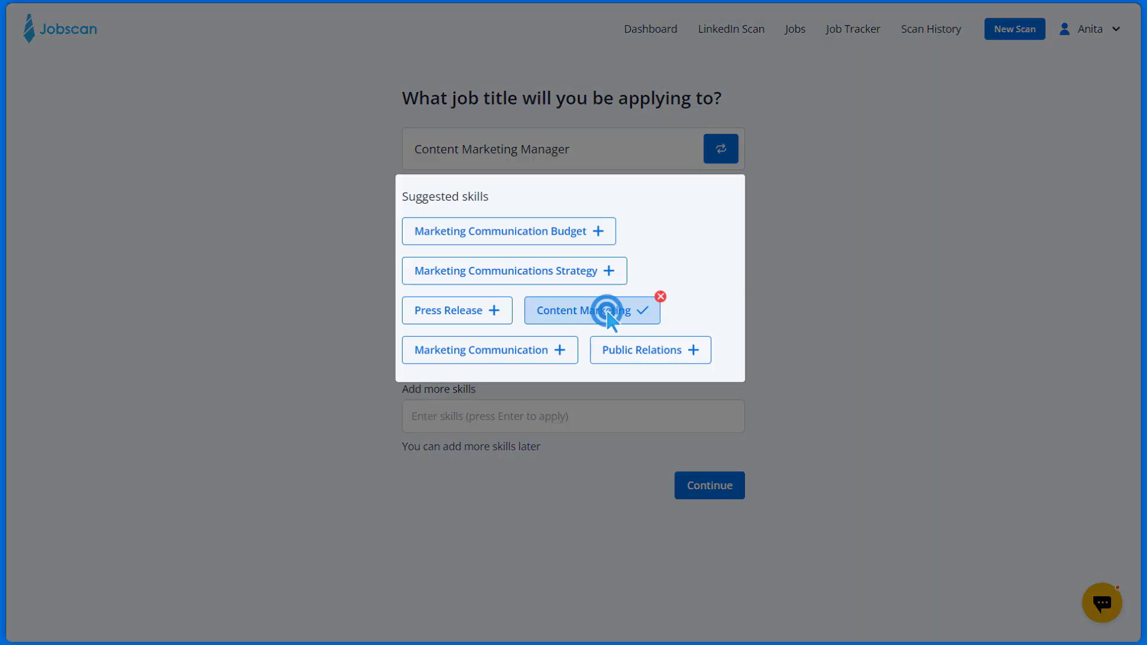
left_click(489, 350)
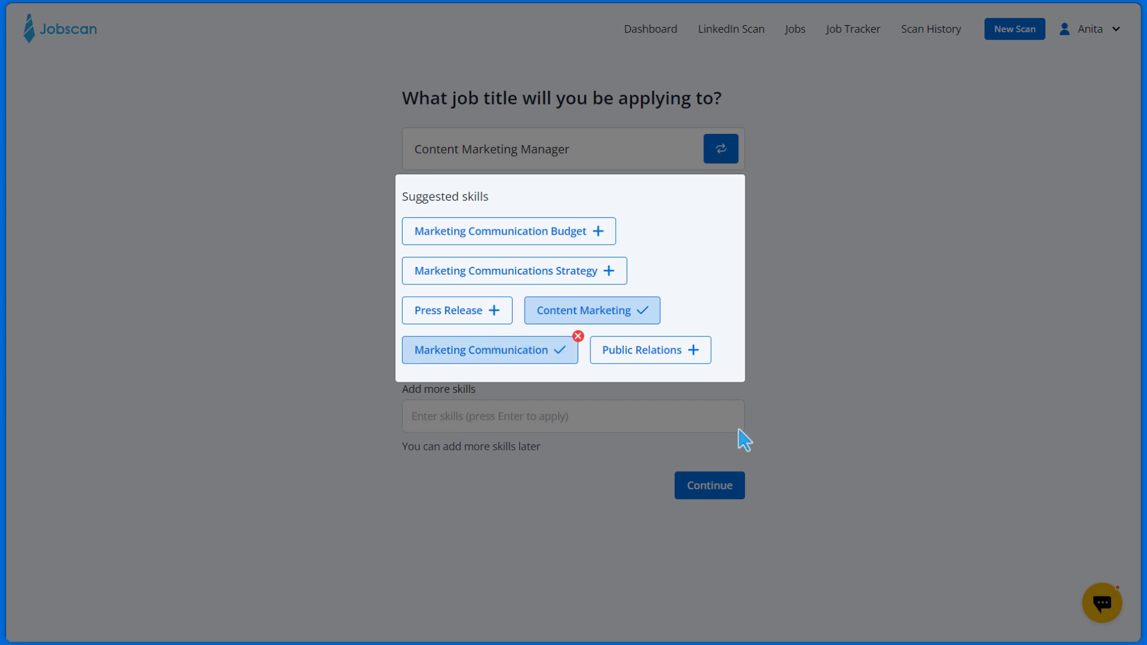
left_click(573, 416)
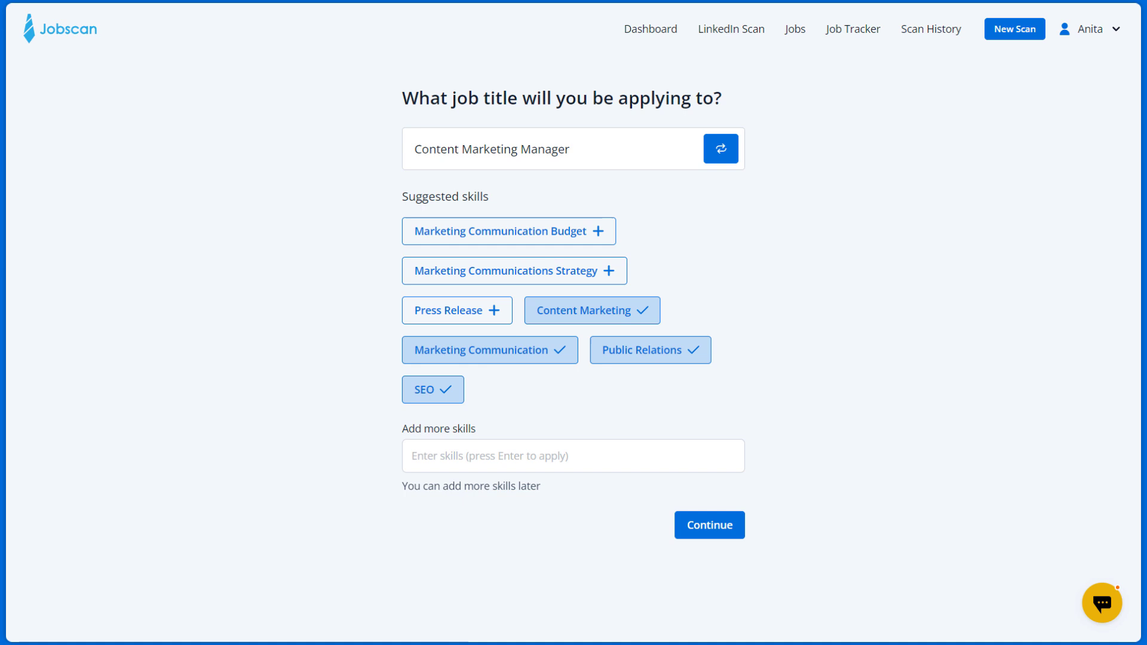
- Type in Leadership and Marketing Strategy as extra skills
type("Leadershi")
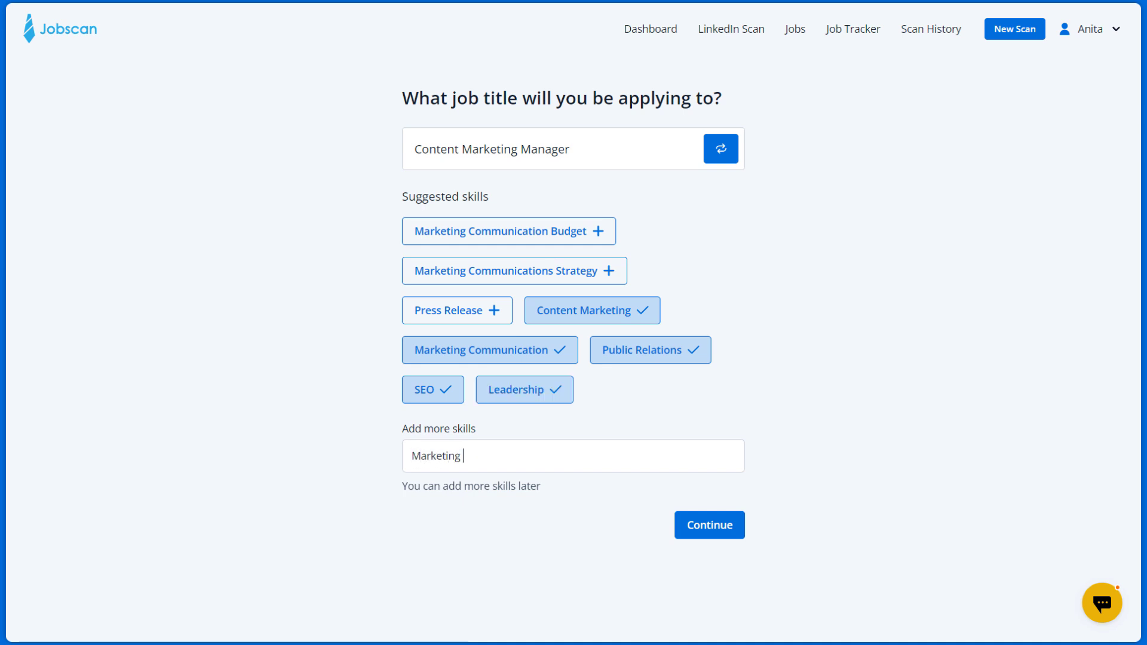
type("Strat")
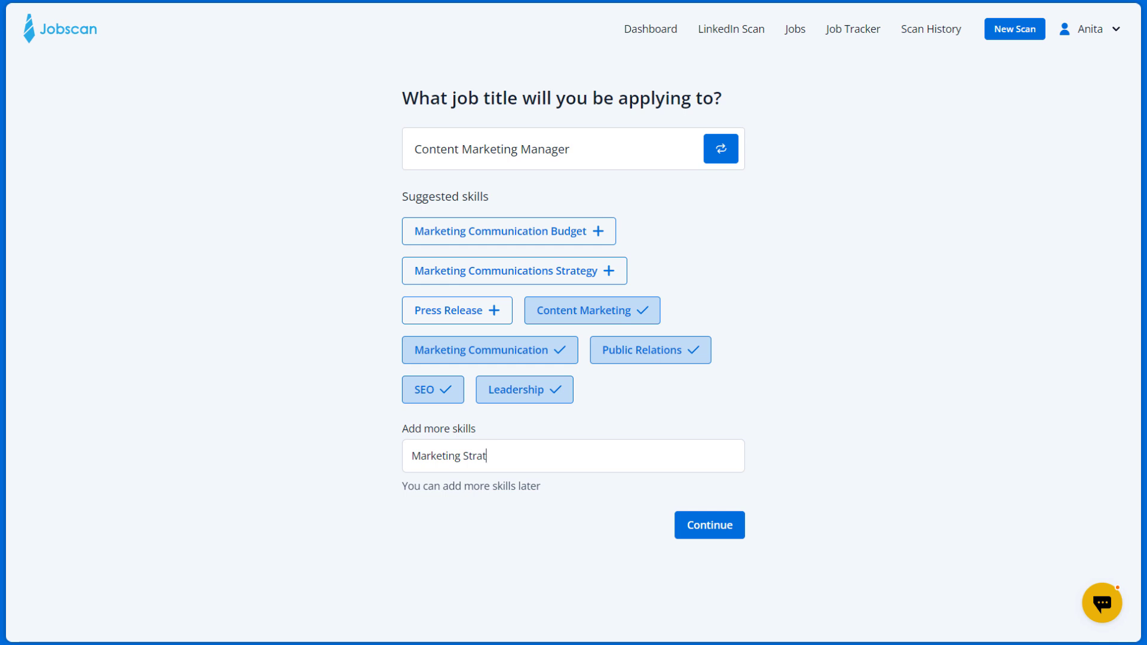
key("Enter")
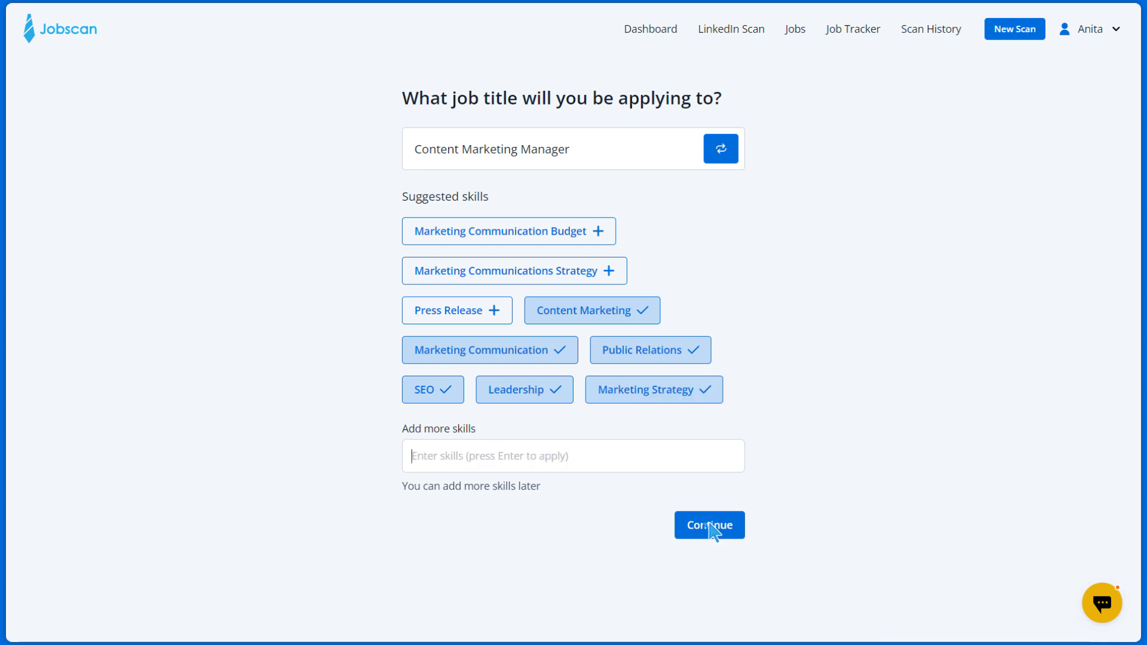
left_click(709, 525)
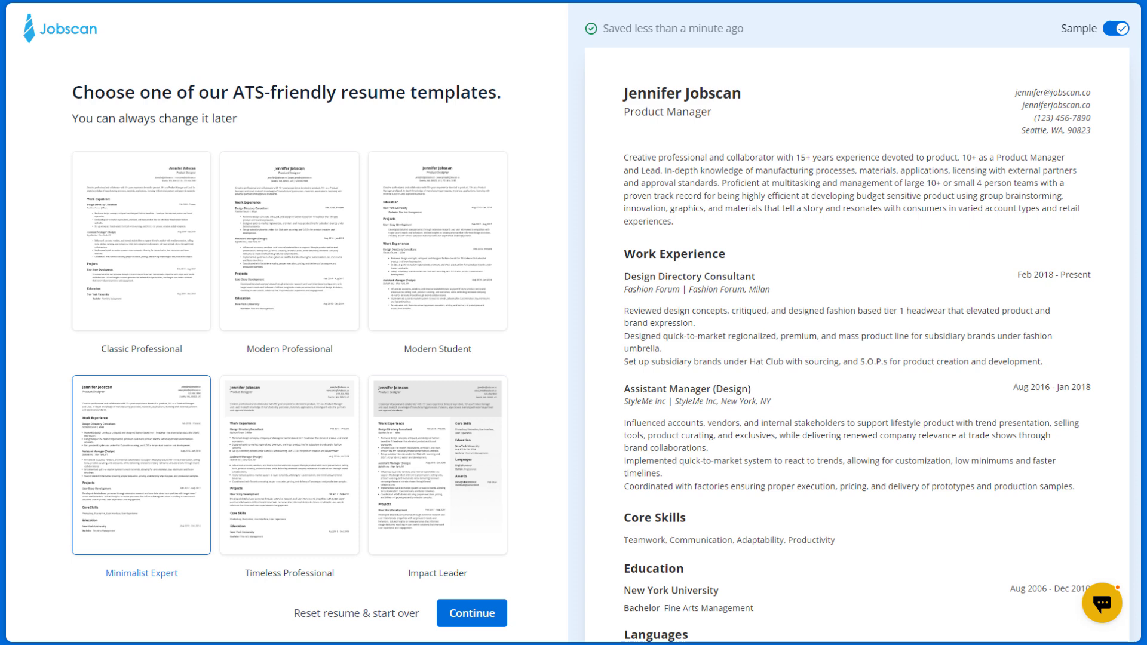
- Select the Confidence Profile template for the resume
scroll("down", 3)
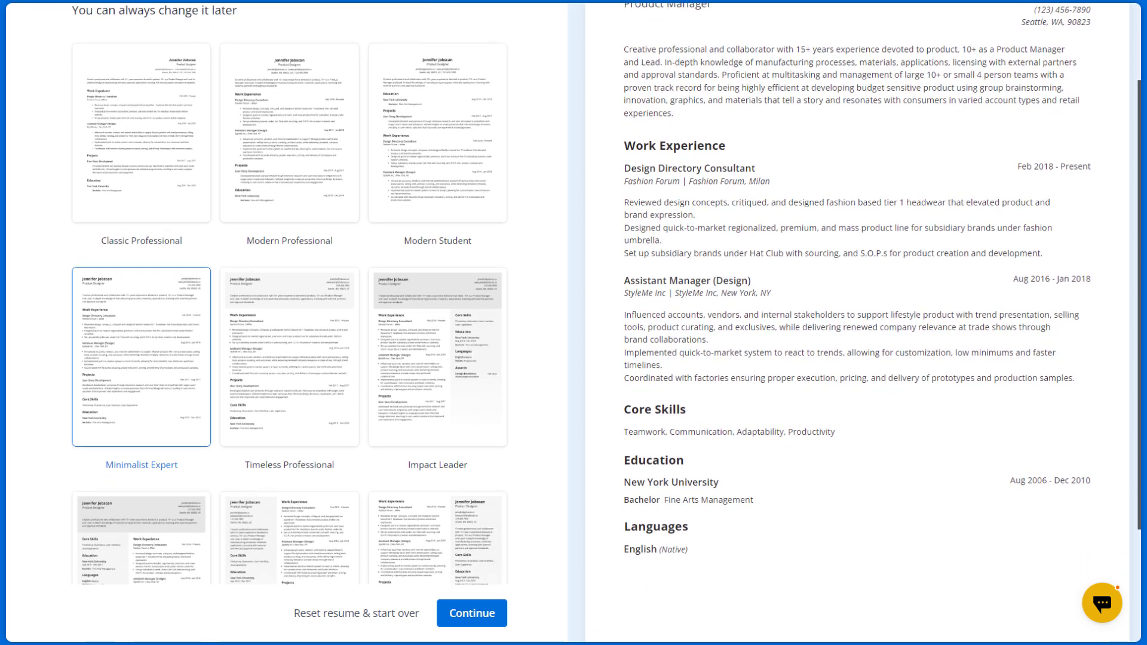
scroll("down", 3)
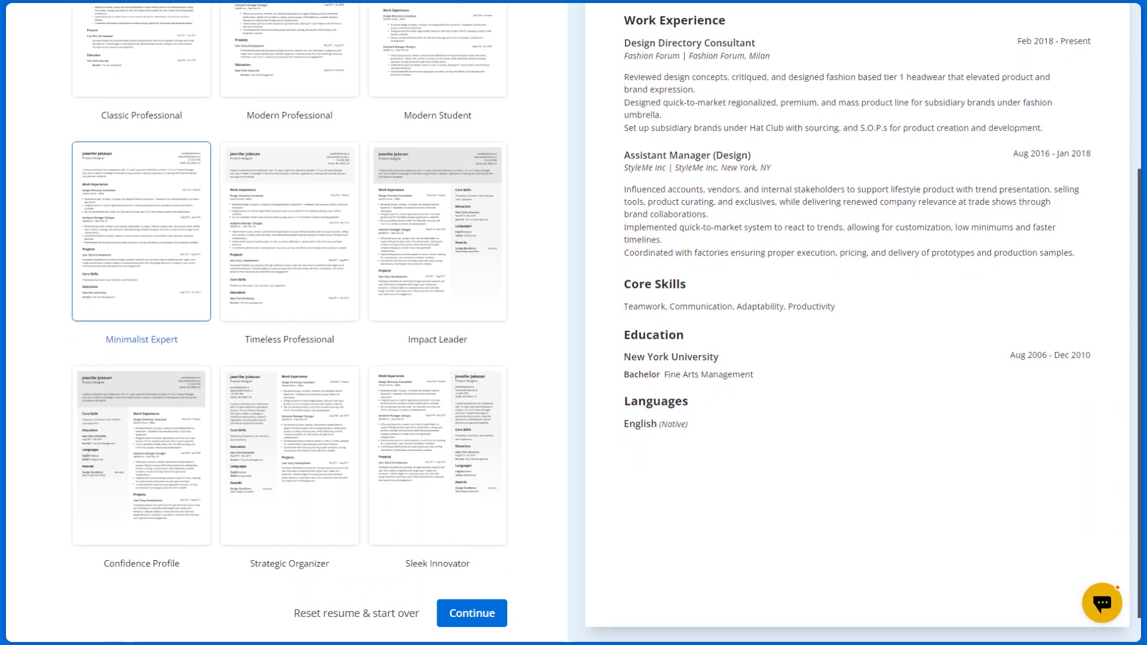
scroll("down", 3)
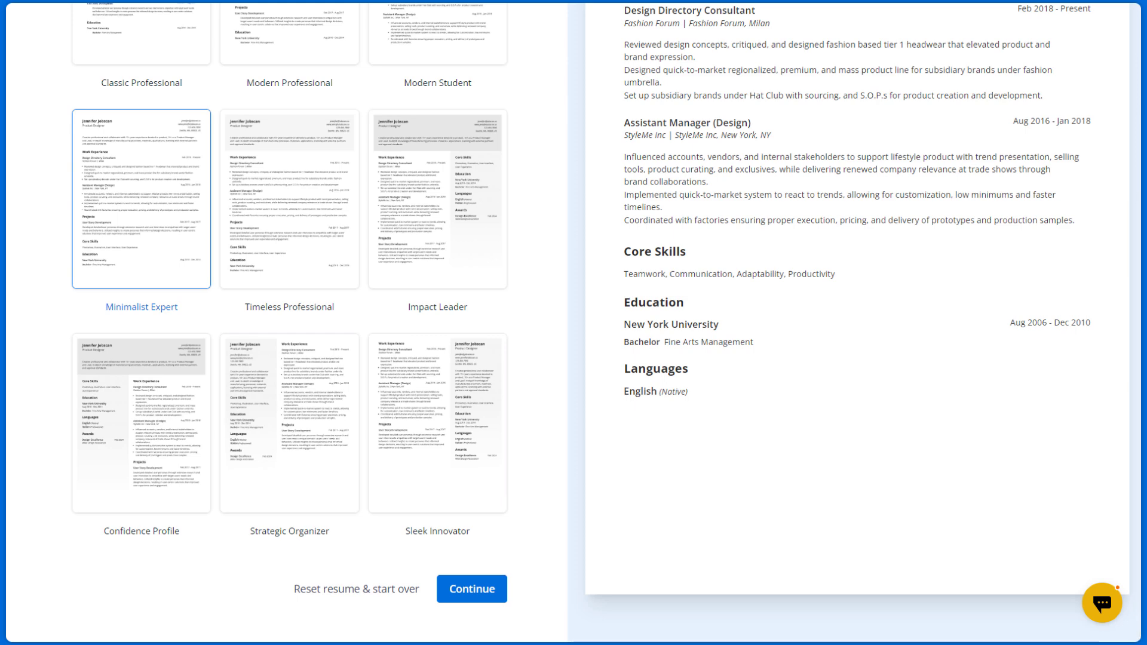
left_click(137, 428)
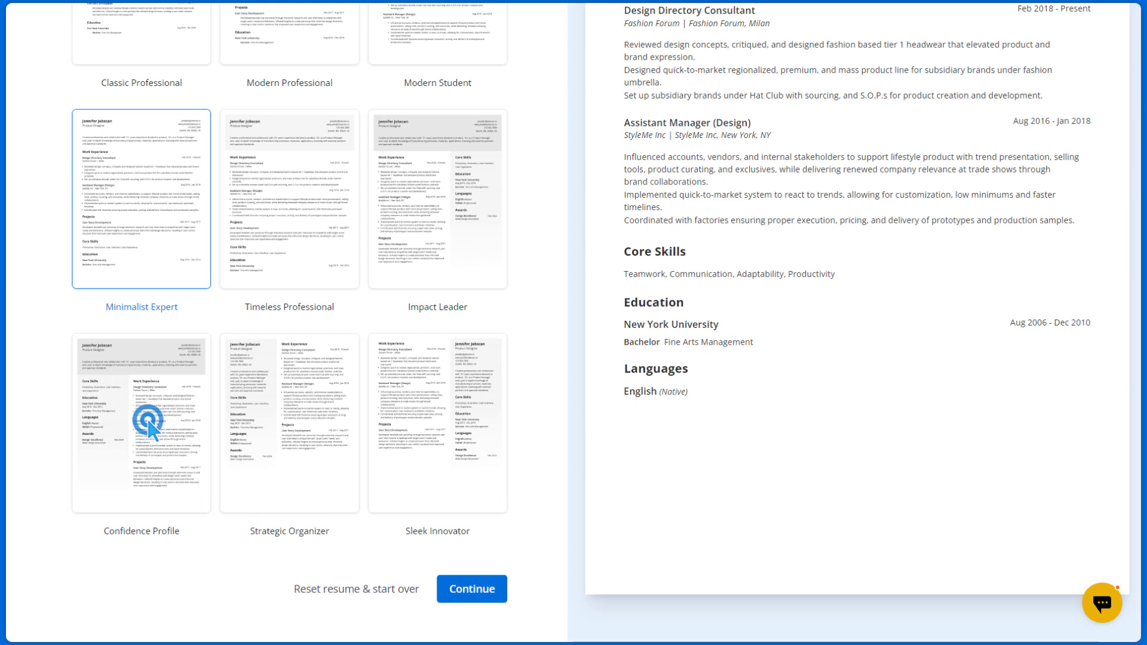
left_click(141, 426)
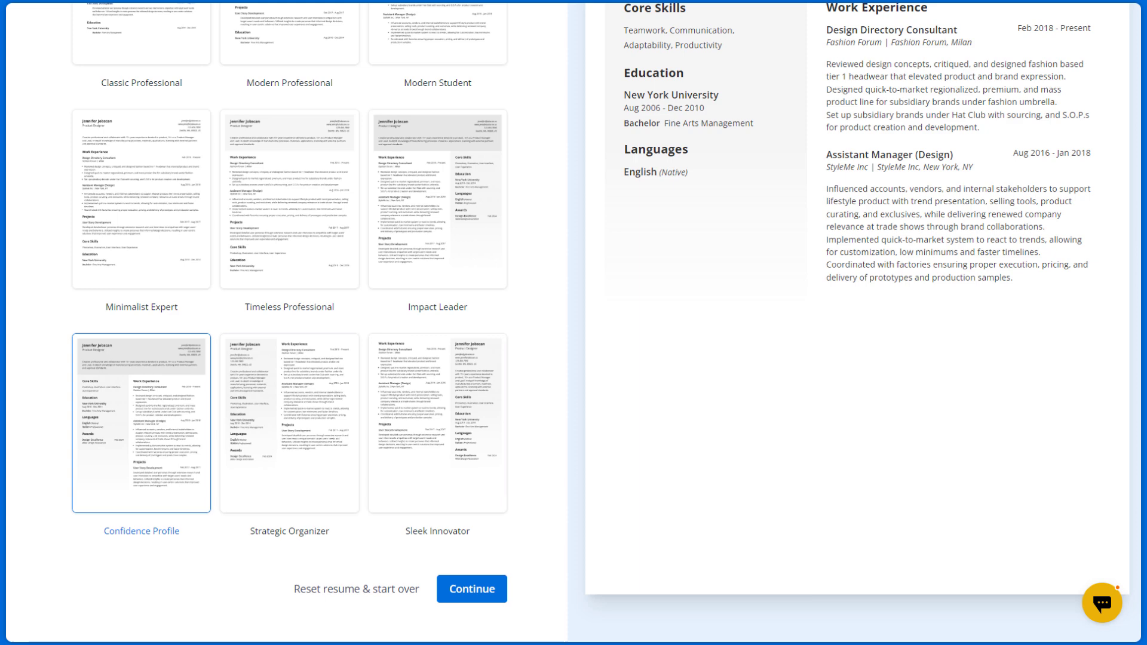
left_click(471, 588)
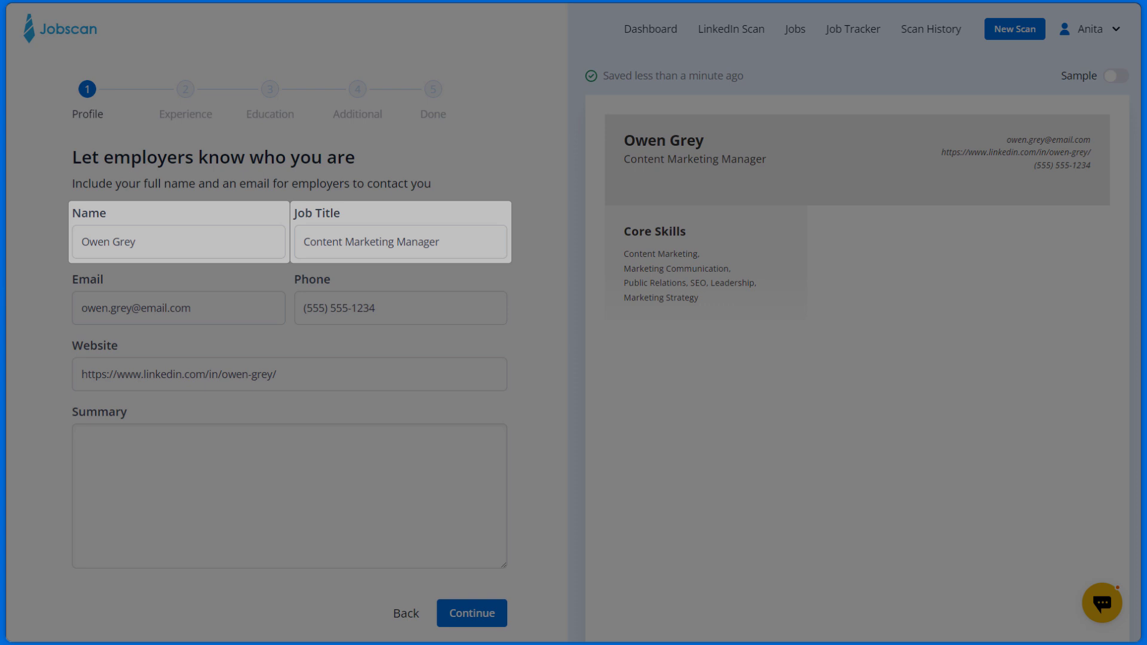
- Complete the profile address as Seattle, WA 83089, United States
left_click(400, 242)
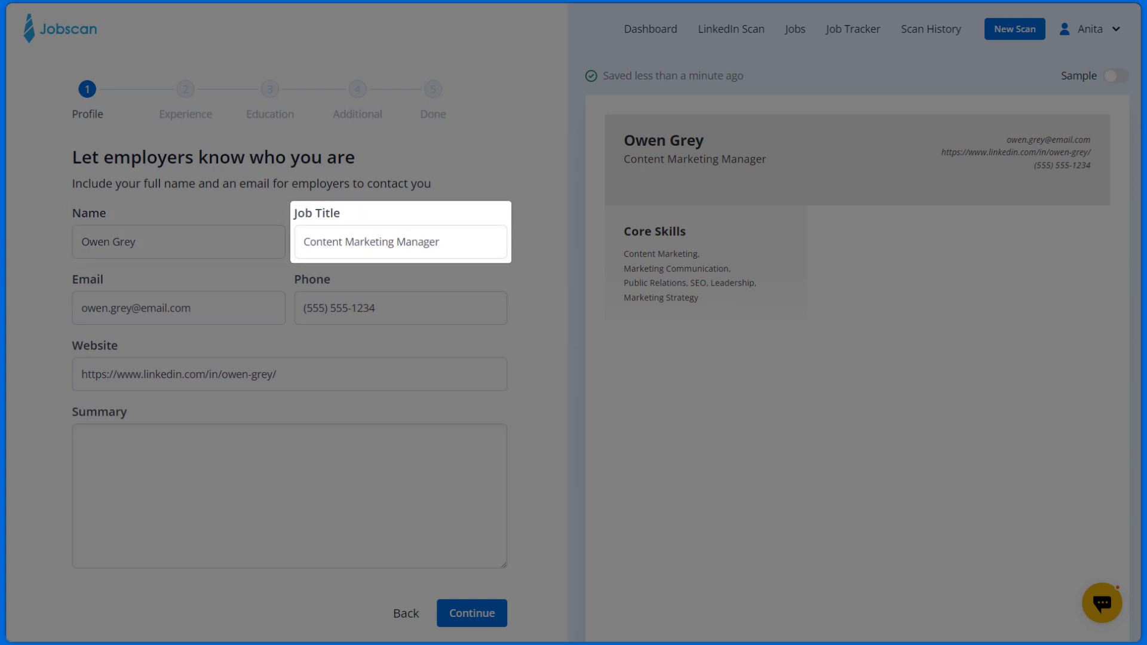
left_click(400, 307)
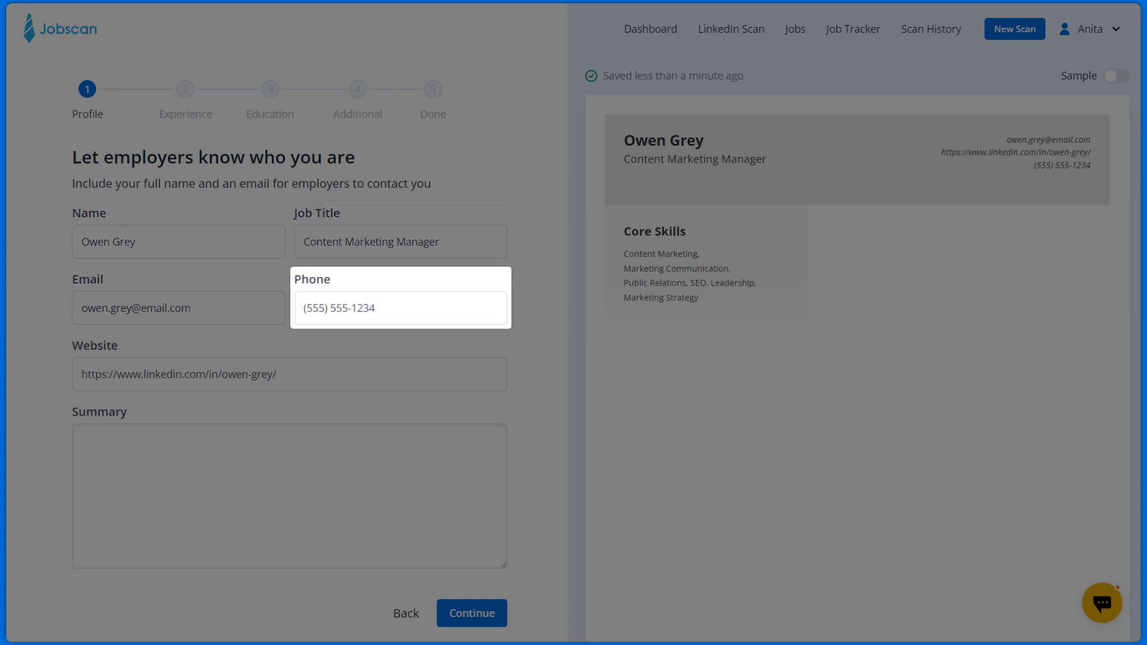
left_click(282, 496)
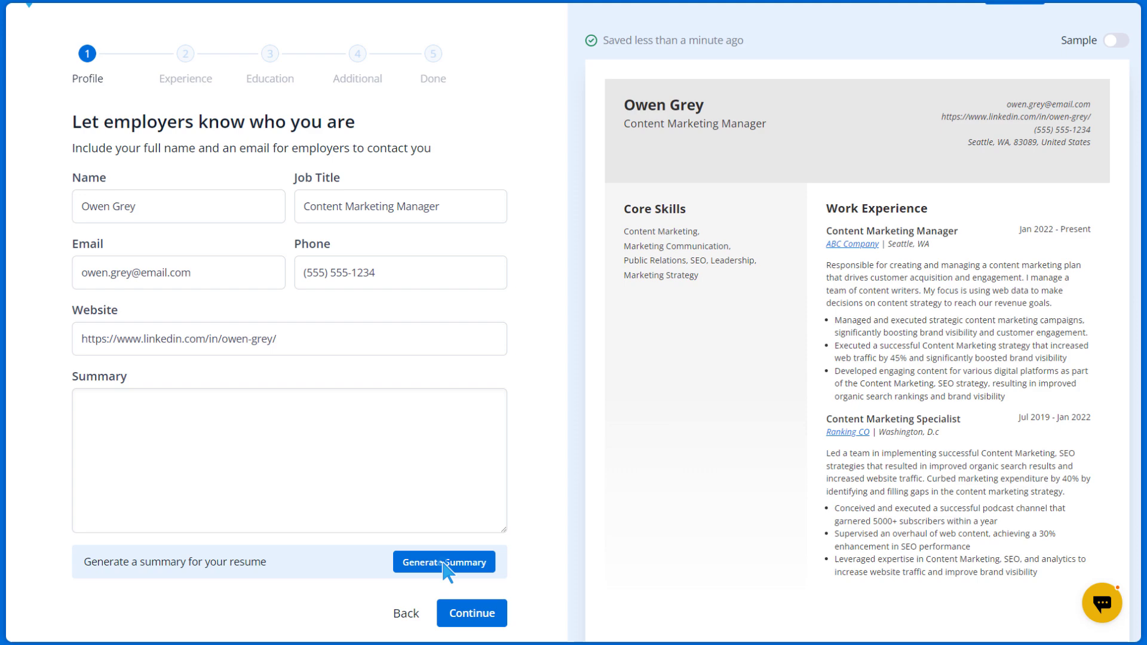
left_click(444, 562)
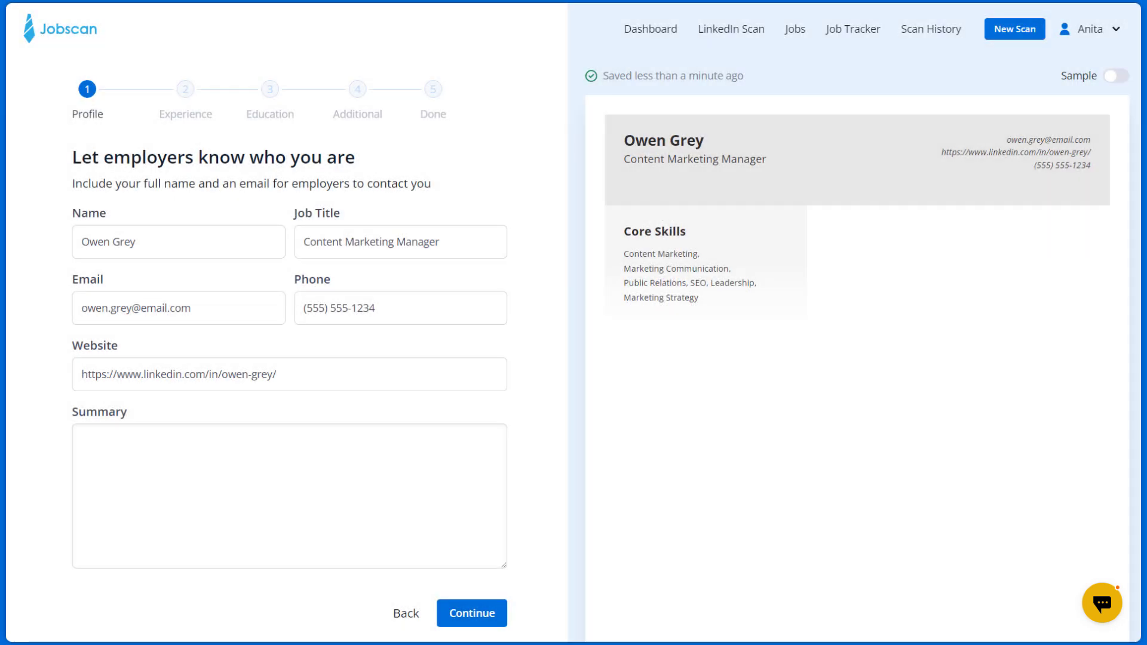
left_click(289, 501)
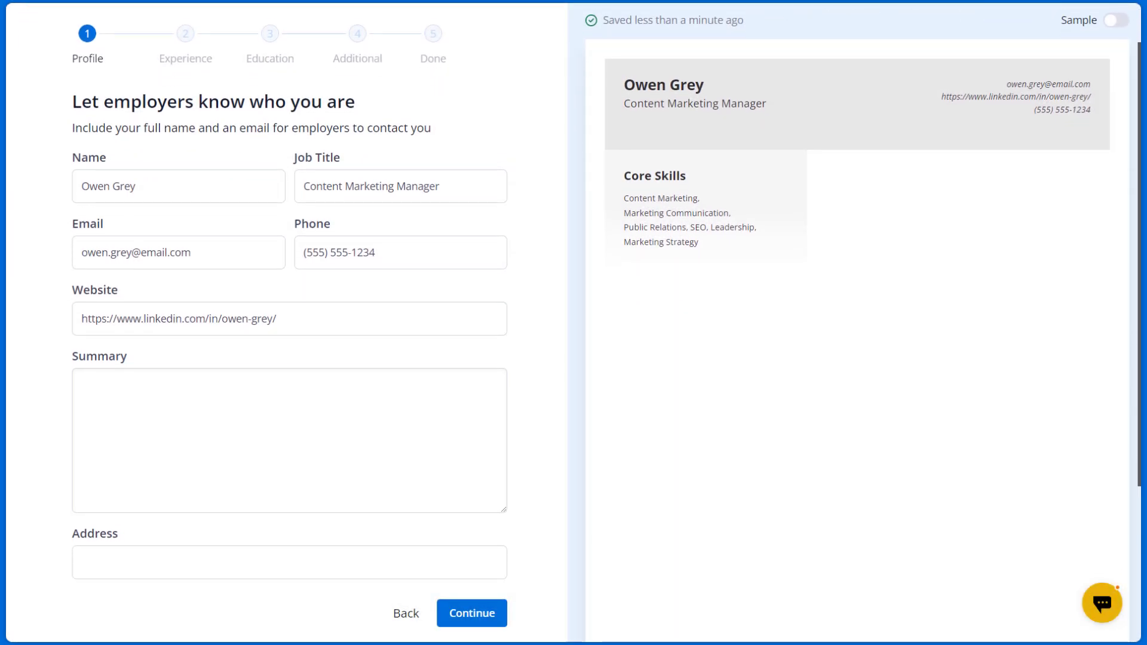
scroll("down", 3)
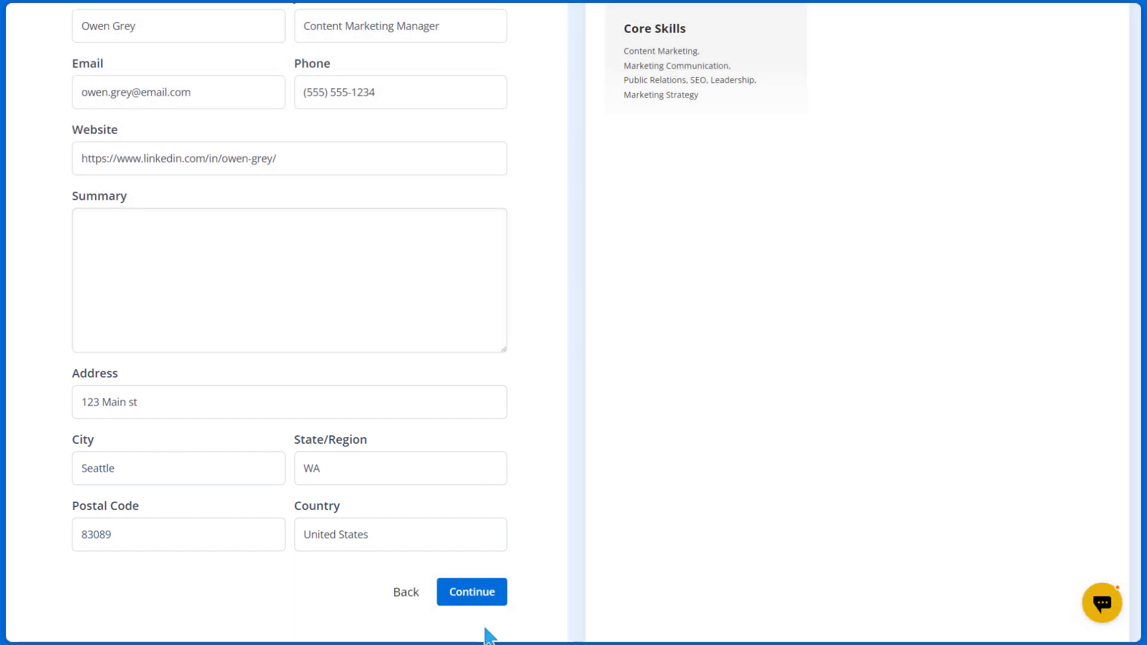
left_click(472, 591)
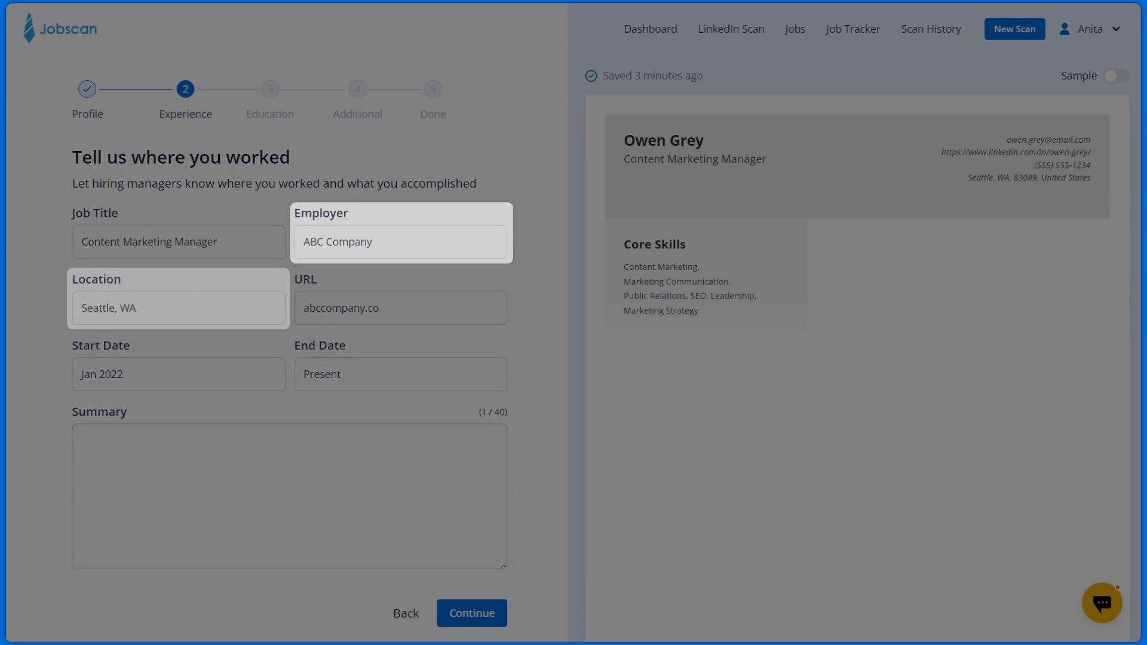
- Enter the ABC Company Content Marketing Manager job, Seattle, Jan 2022–Present, with summary
left_click(400, 308)
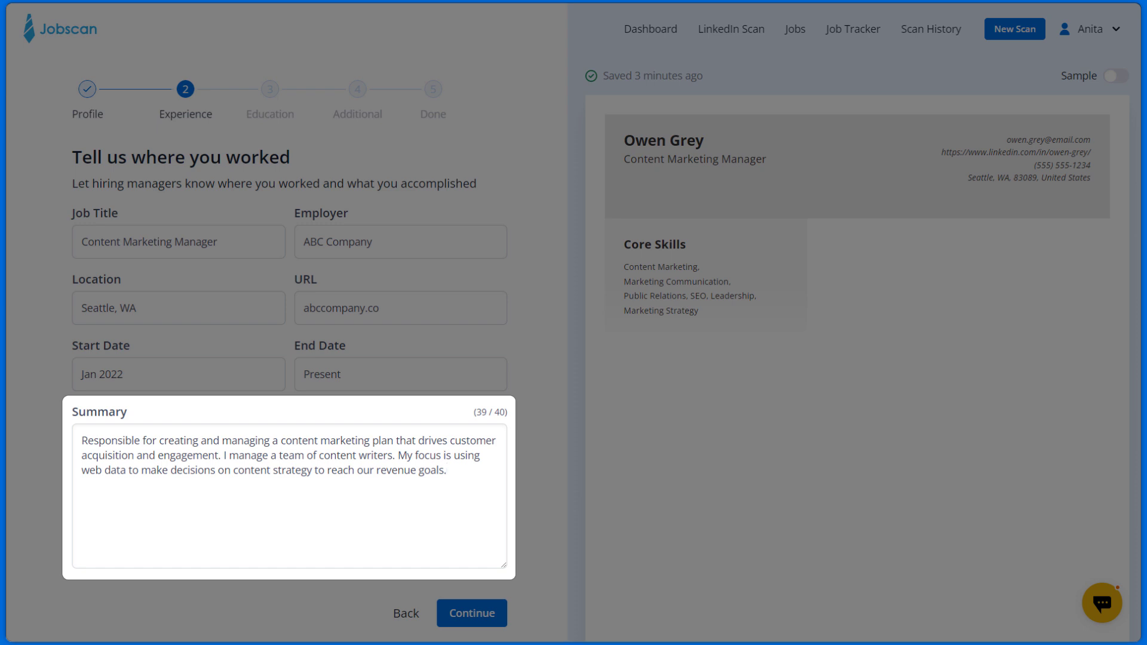
scroll("down", 3)
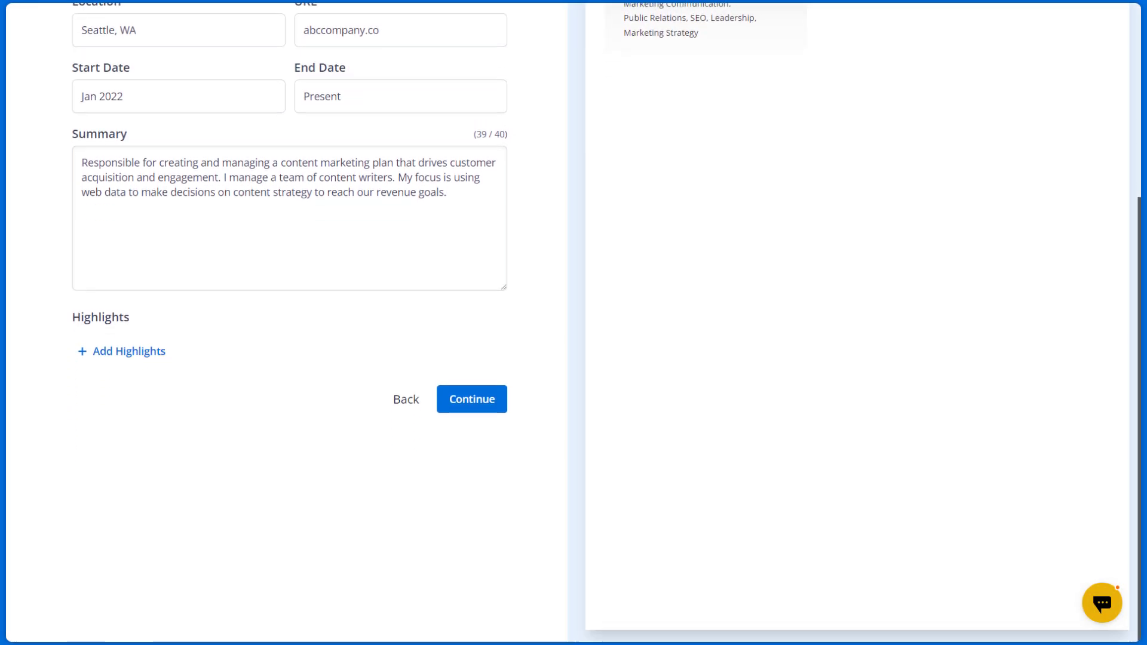
- Add two highlights, the second an AI suggestion about web traffic
left_click(120, 350)
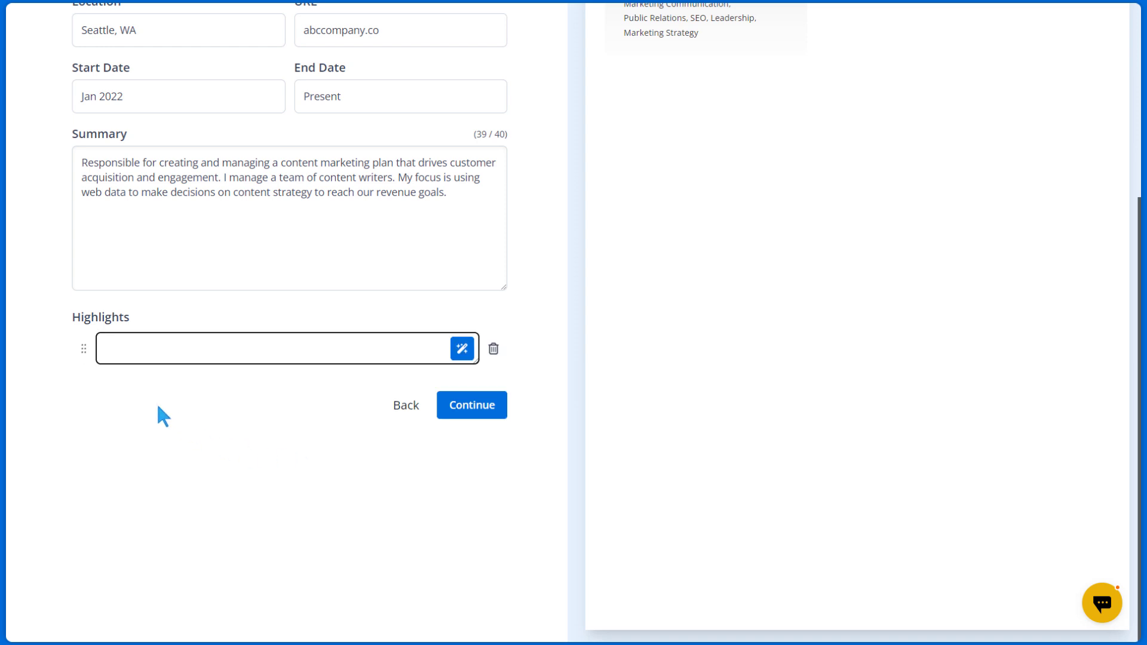
left_click(462, 349)
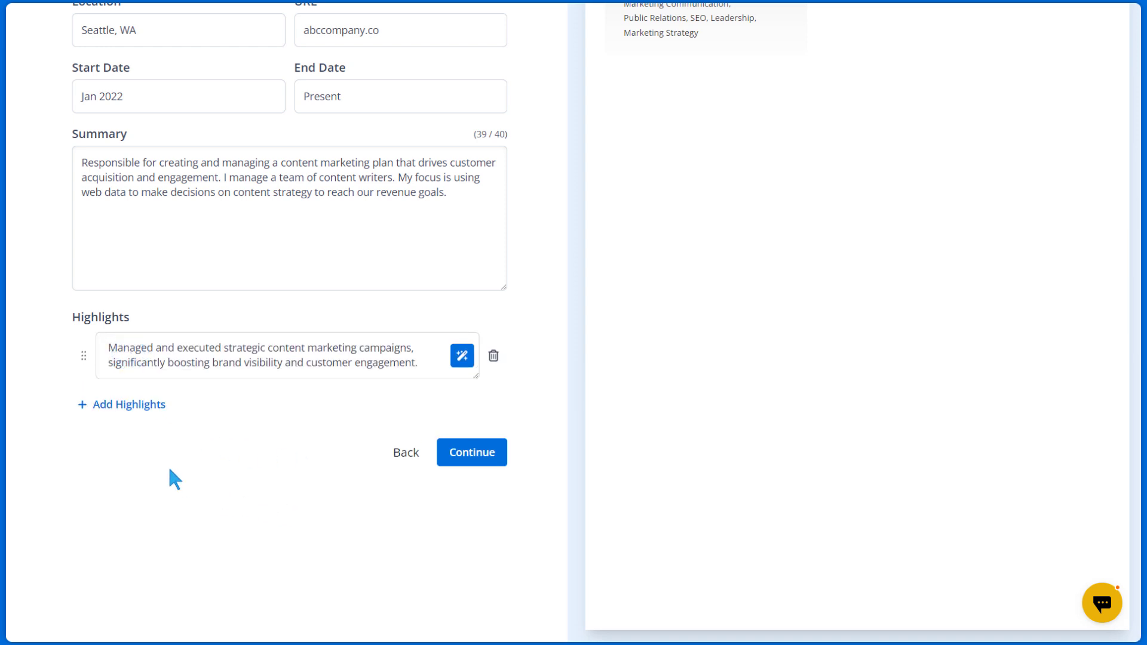
left_click(121, 404)
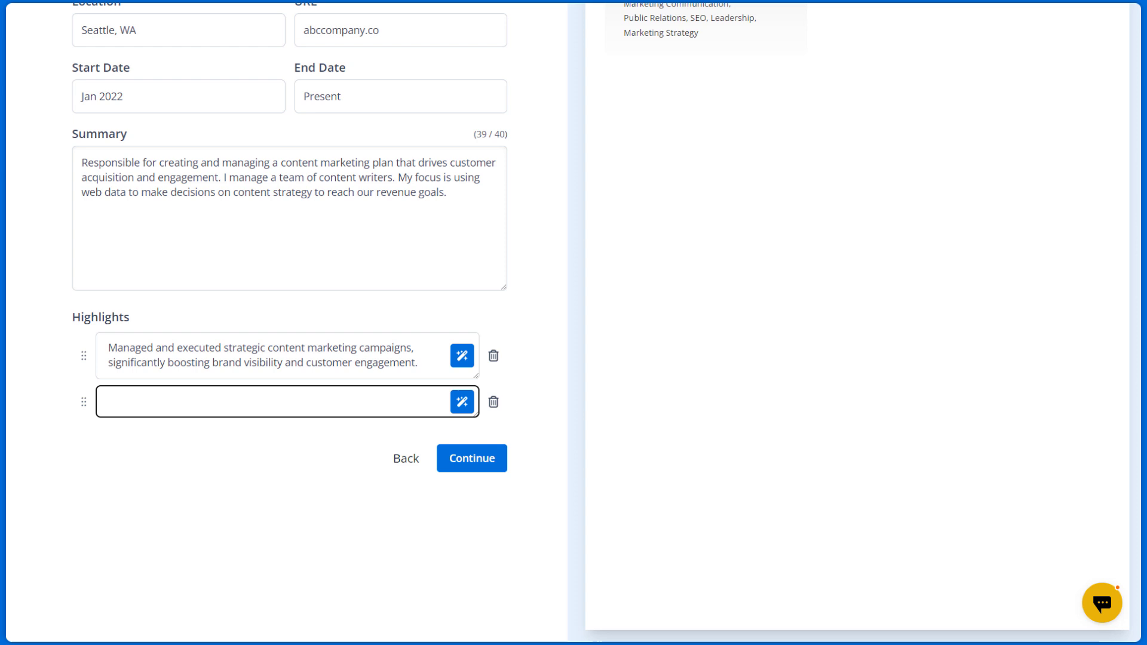
left_click(462, 401)
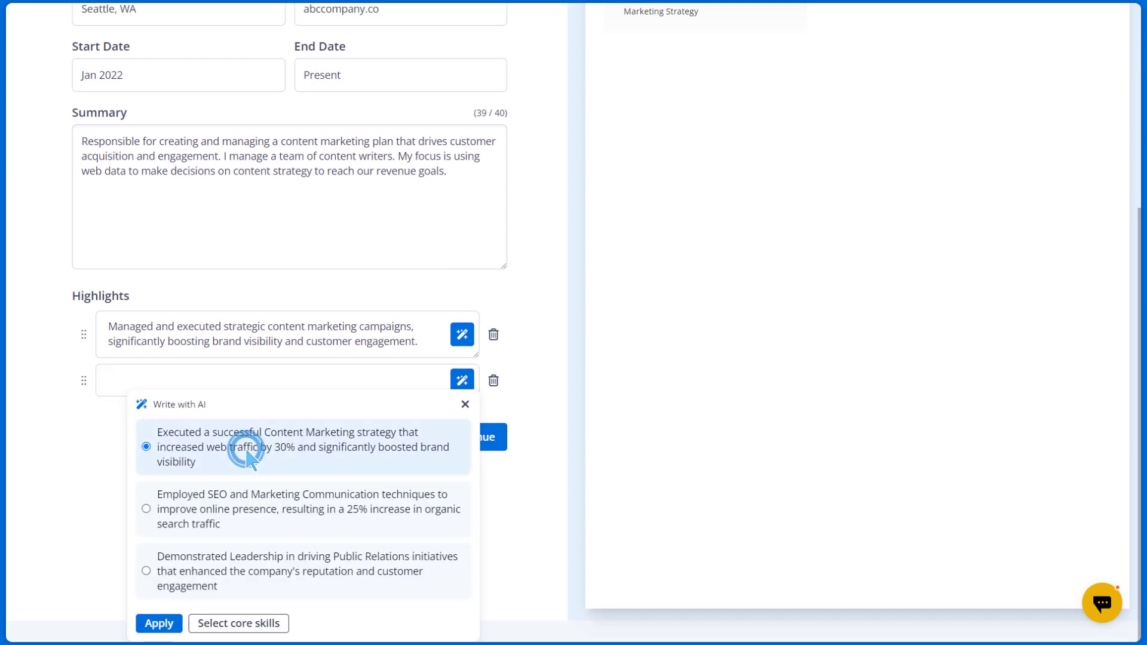
left_click(159, 623)
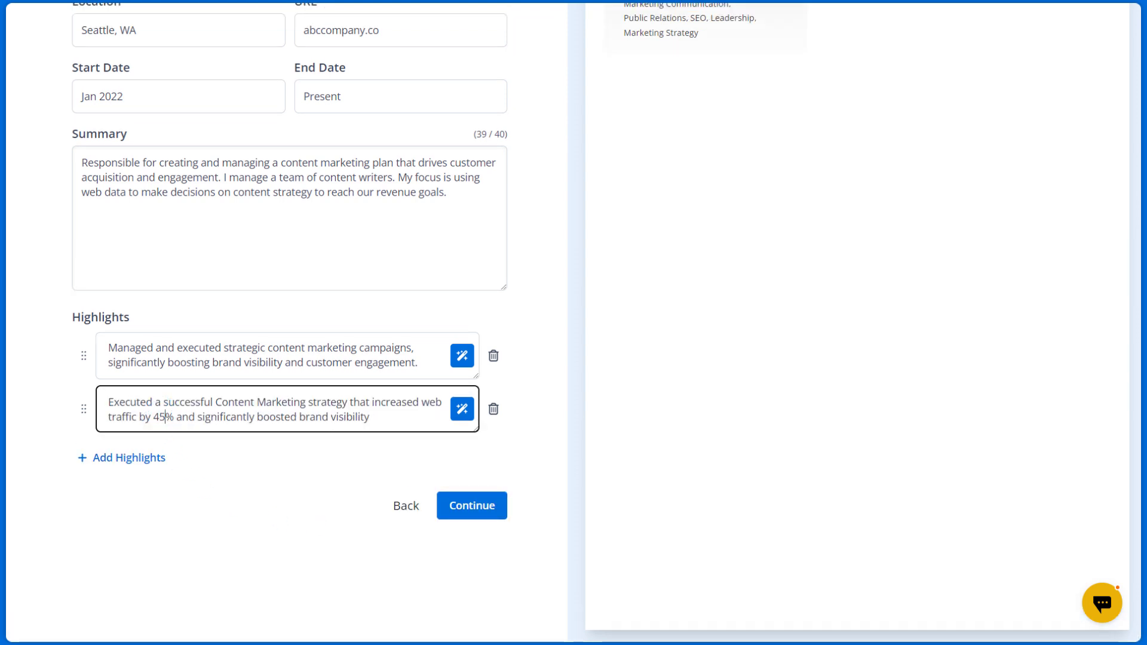
- Add a third highlight generated from the Content Marketing and SEO skills
left_click(121, 458)
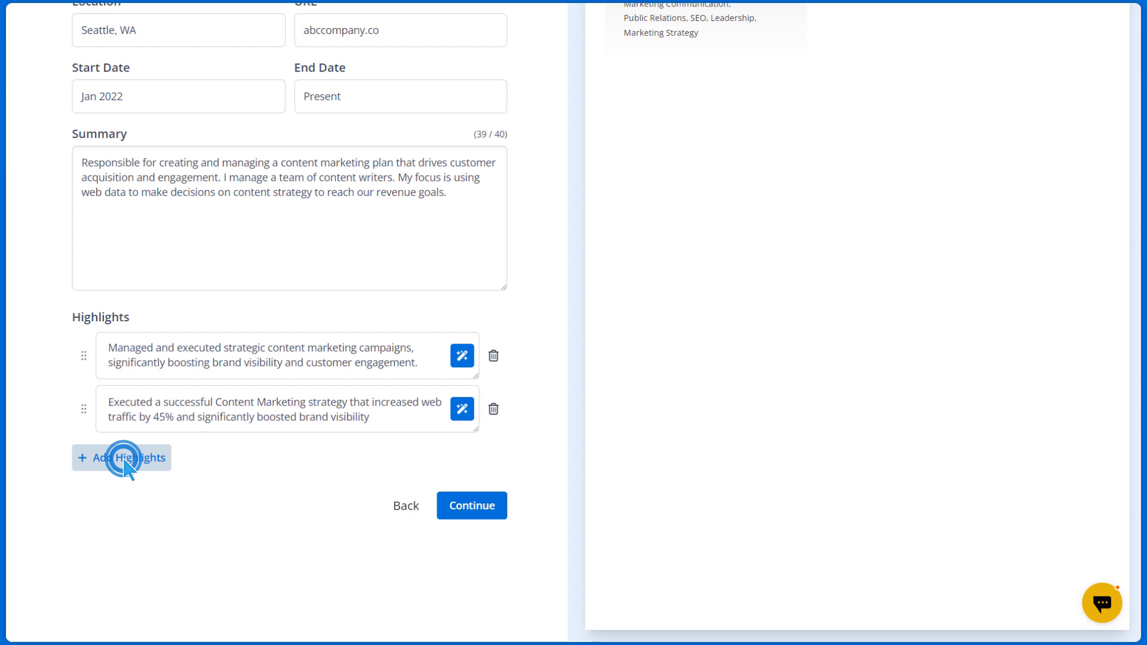
left_click(121, 457)
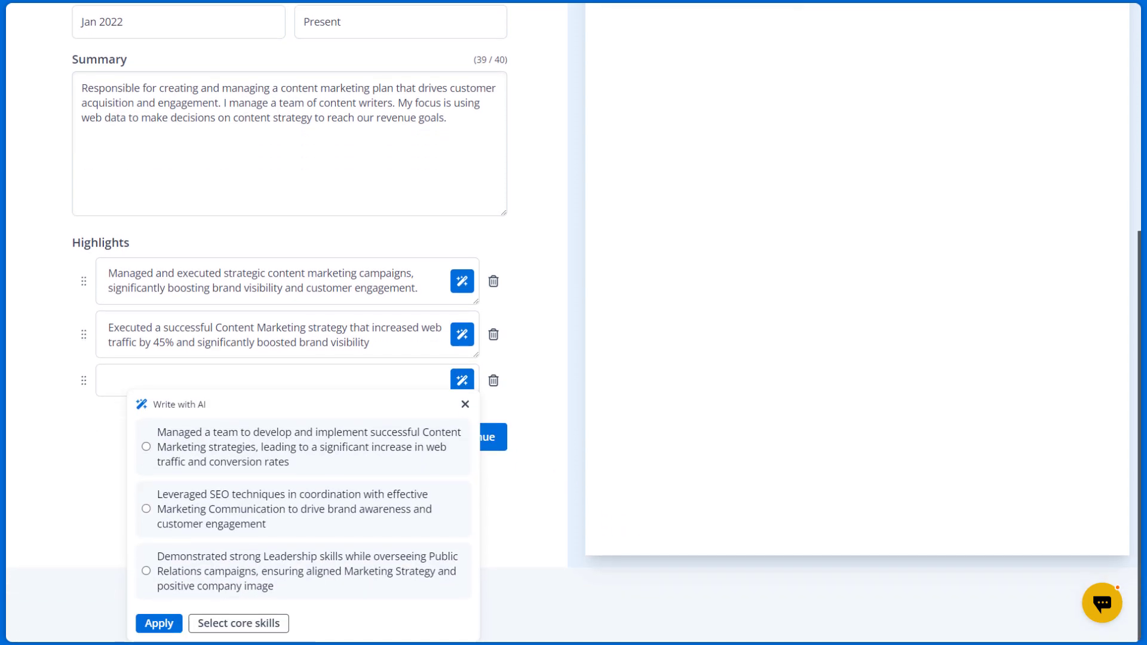
left_click(238, 623)
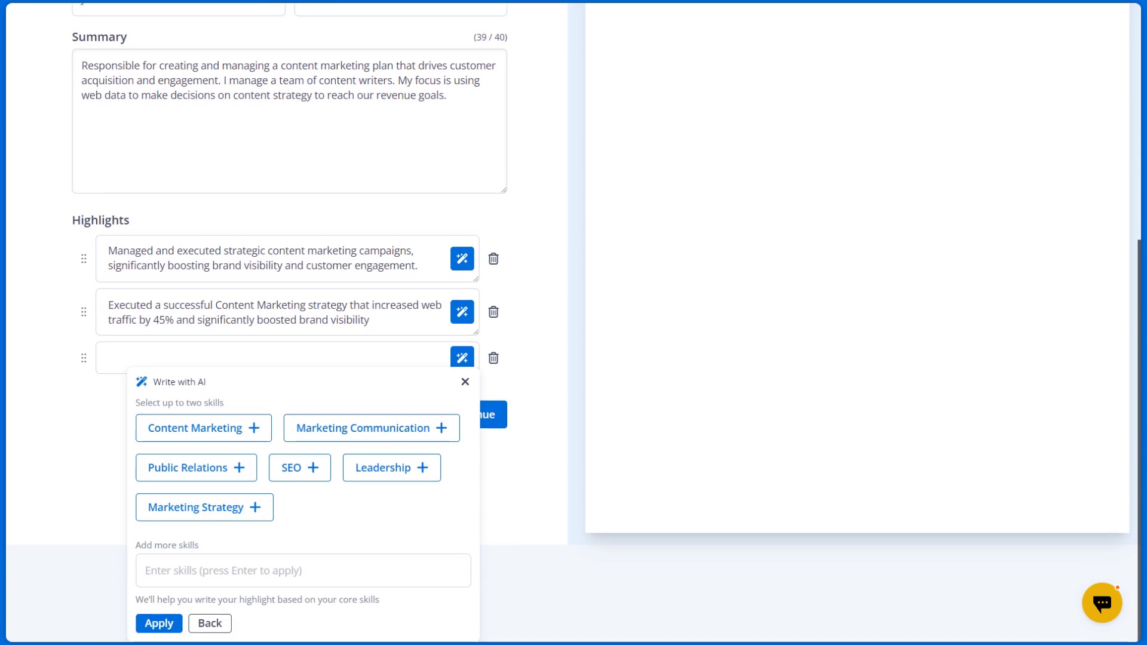
mouse_move(211, 450)
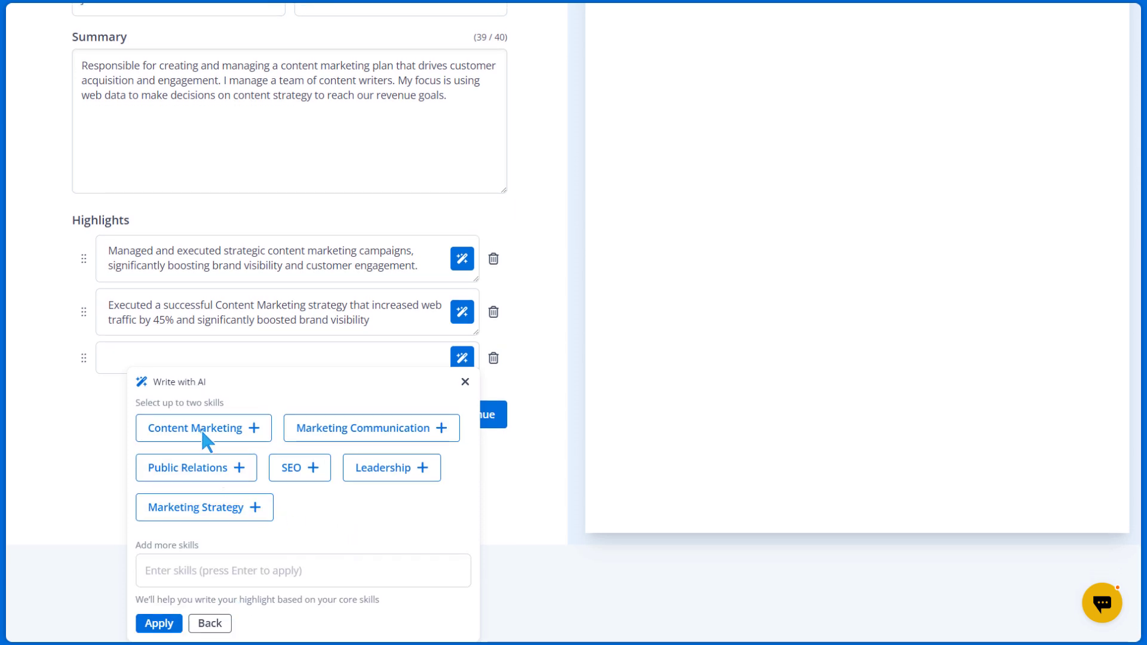
left_click(203, 428)
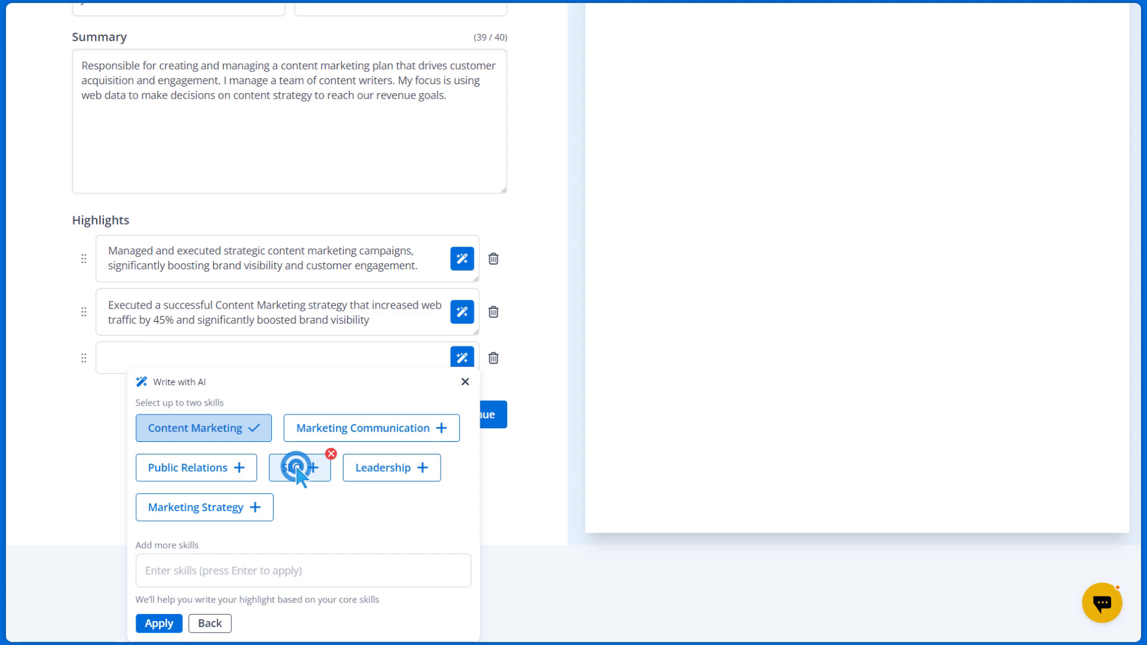
left_click(299, 468)
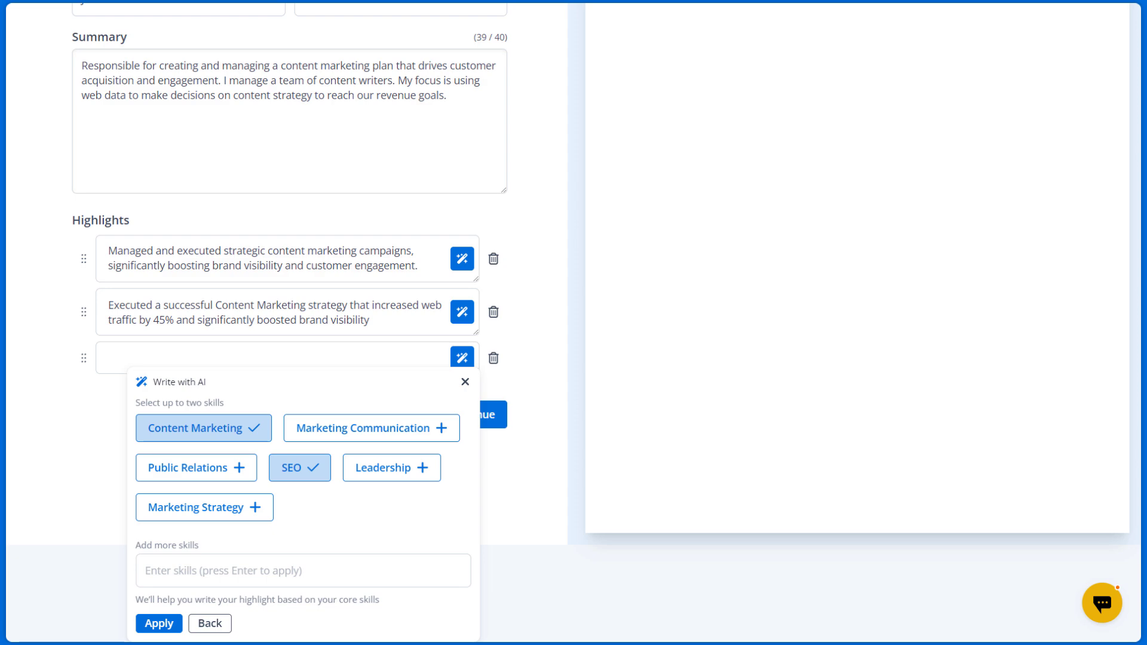
left_click(302, 570)
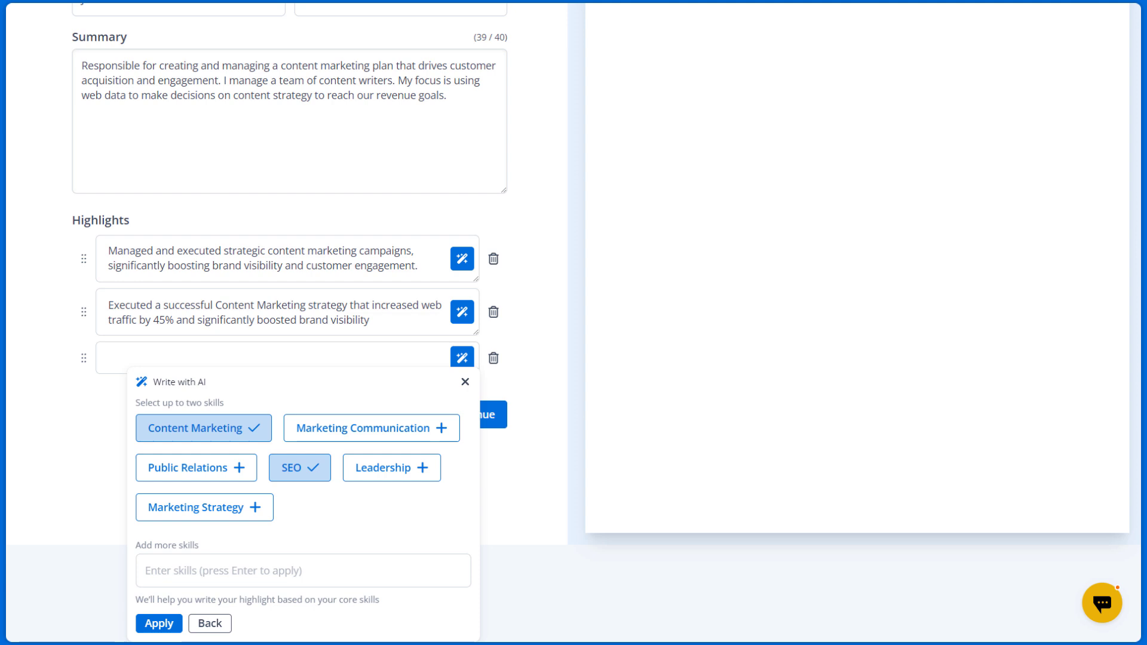
left_click(158, 623)
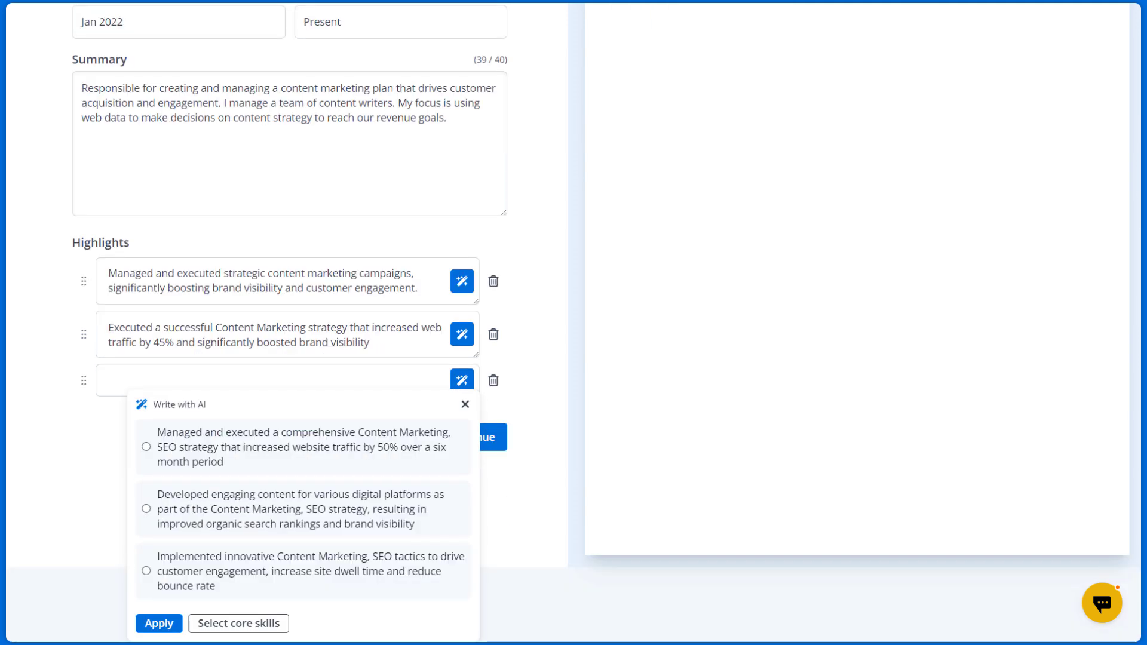
left_click(145, 524)
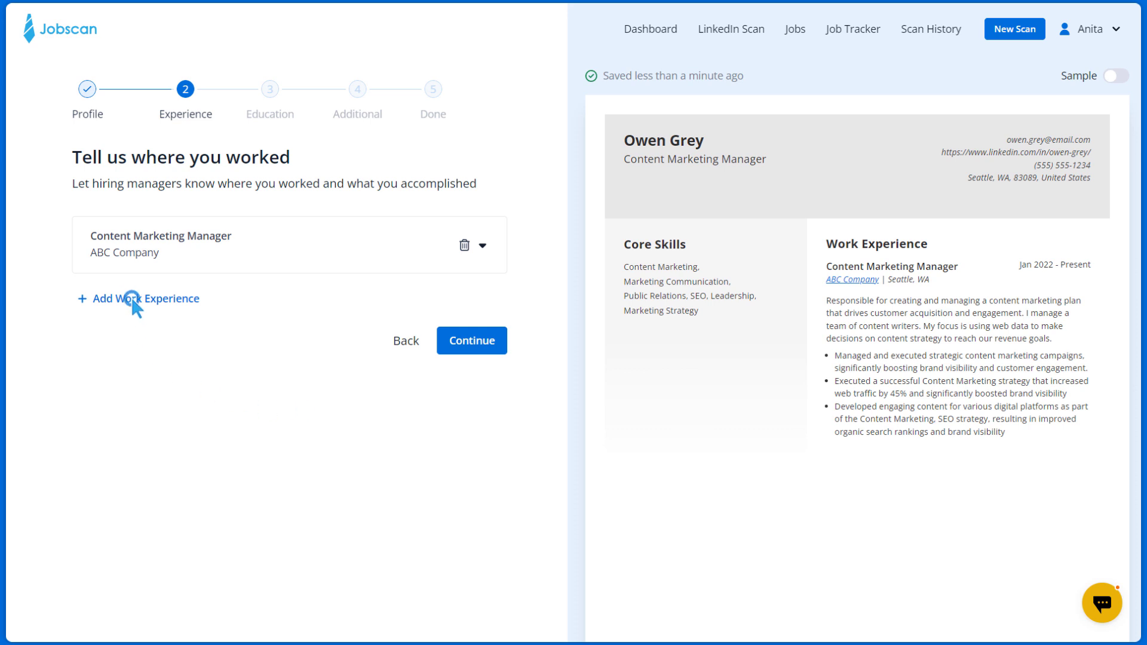
- Add and save Content Marketing Specialist at Ranking CO, Jul 2019–Jan 2022
left_click(145, 298)
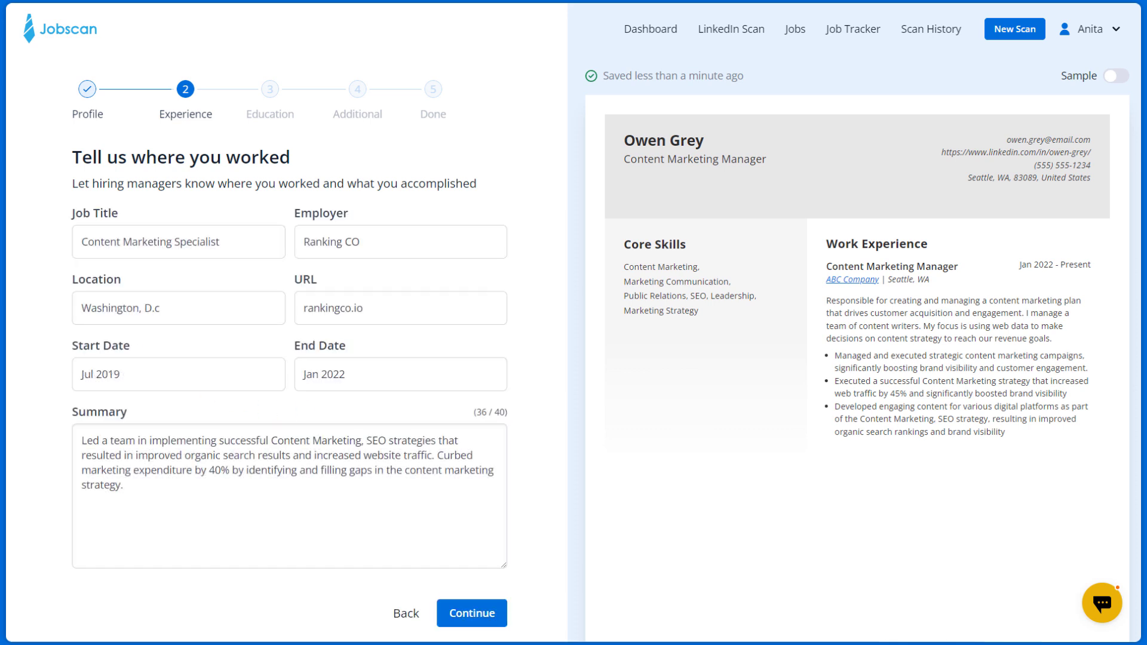
left_click(471, 613)
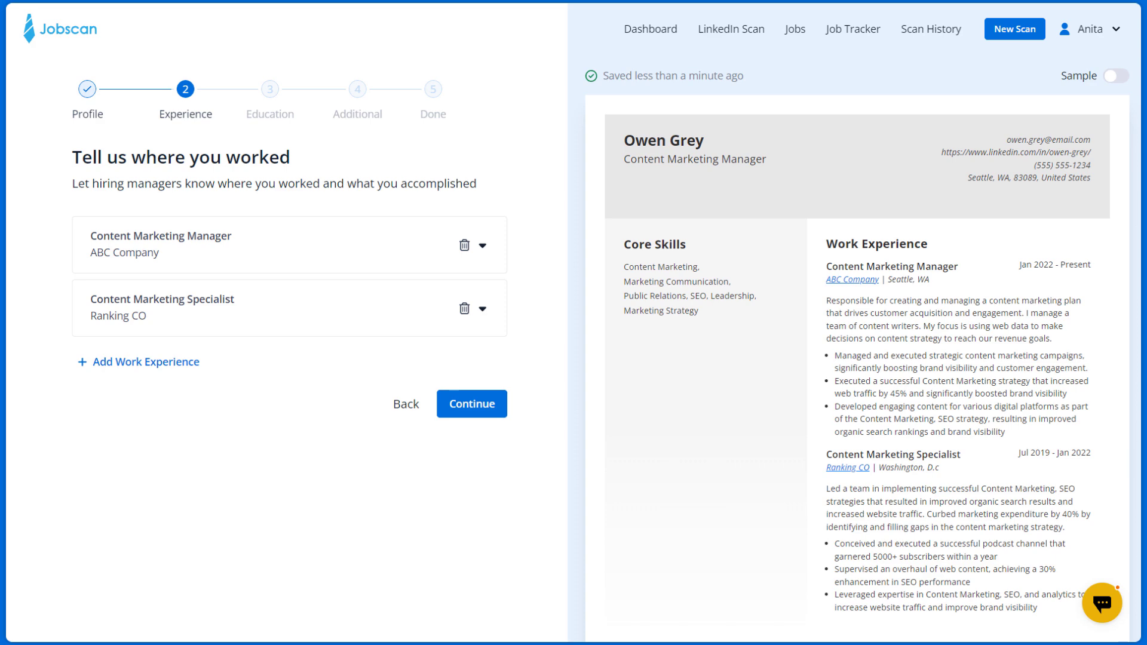
left_click(471, 404)
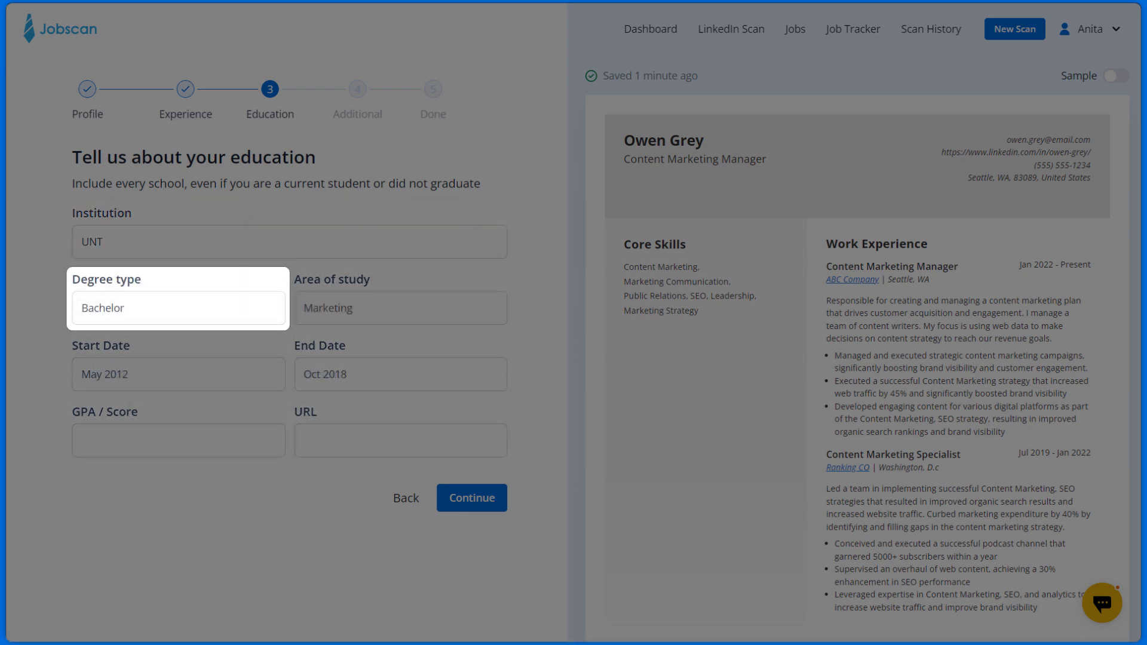
- Save the UNT Bachelor in Marketing entry, leaving GPA and URL blank
left_click(400, 308)
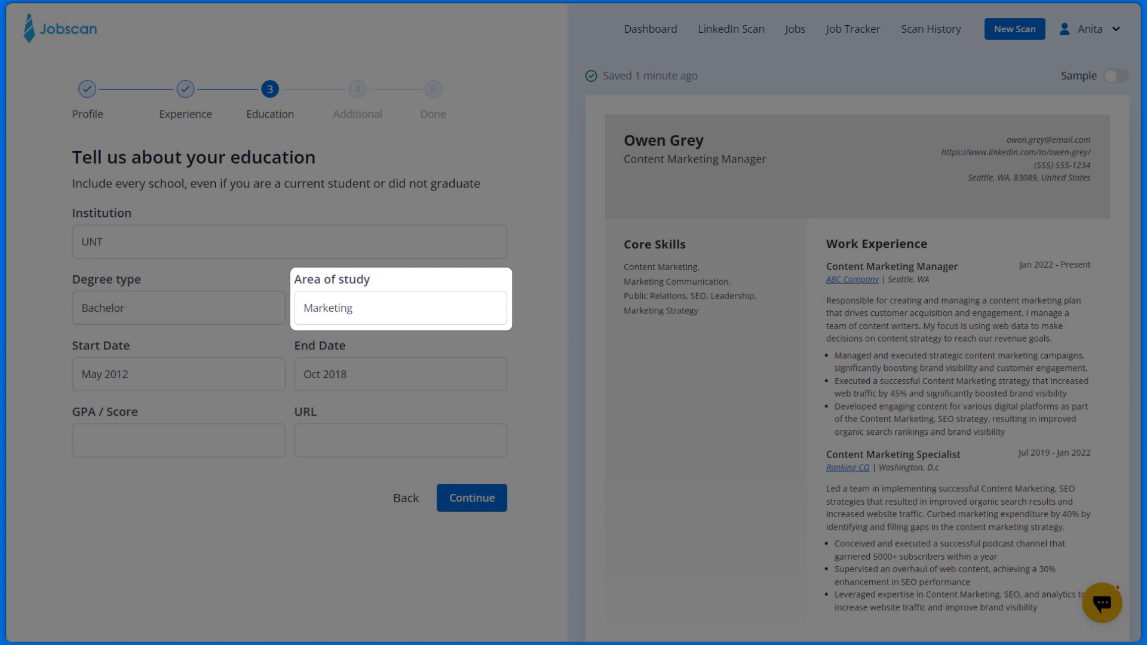
left_click(178, 441)
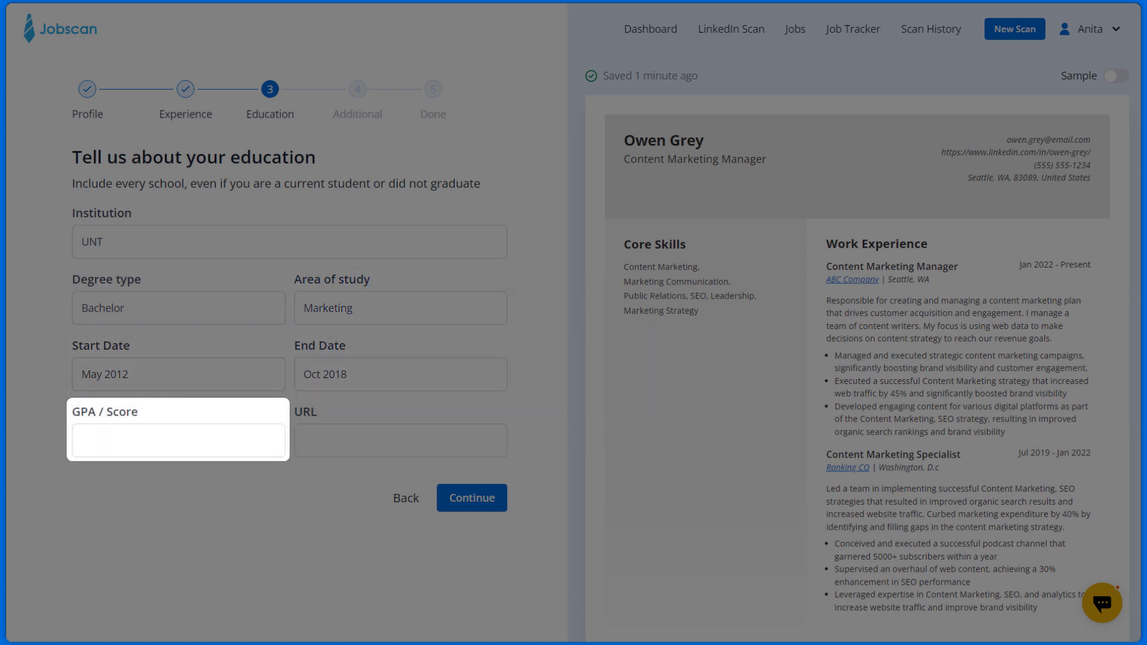
left_click(401, 440)
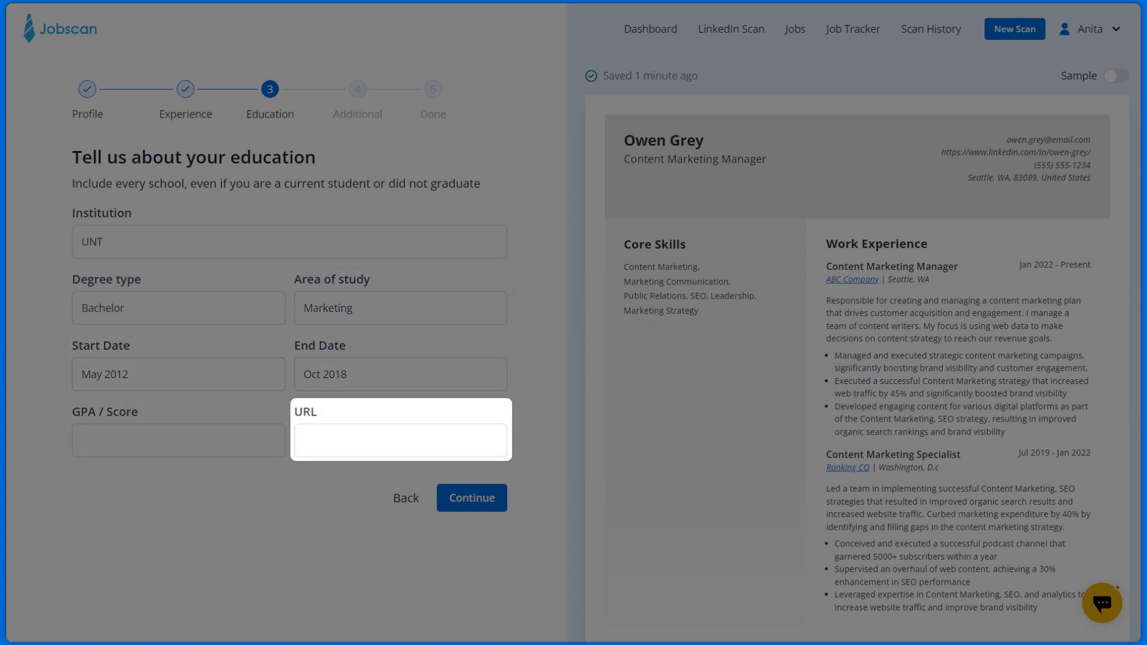
left_click(471, 498)
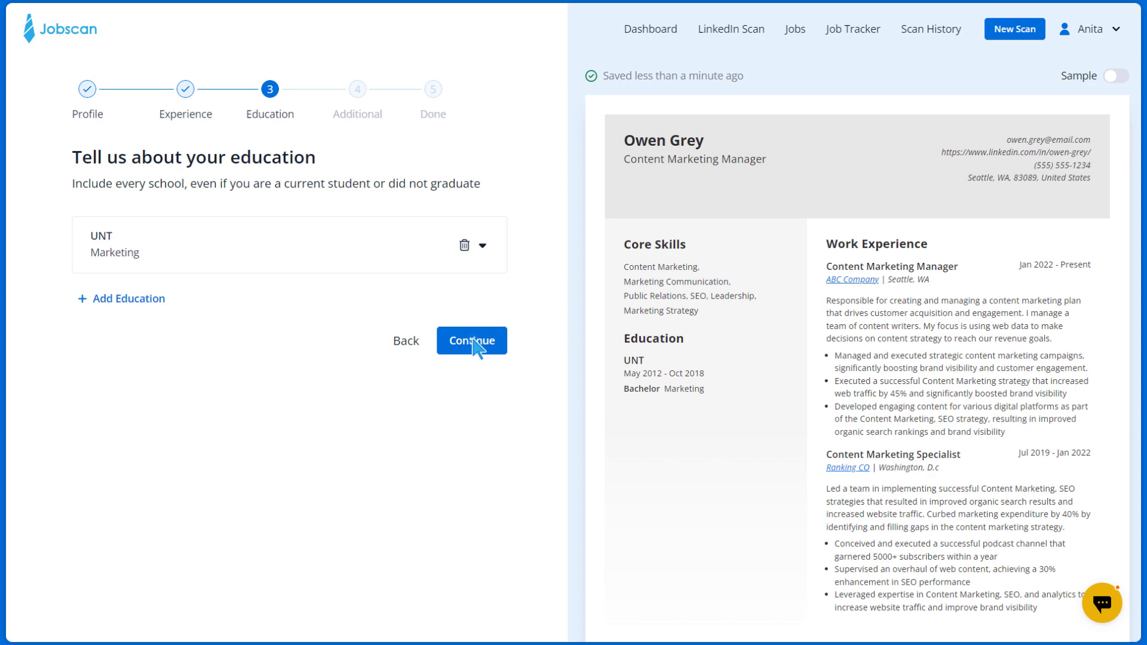
left_click(471, 340)
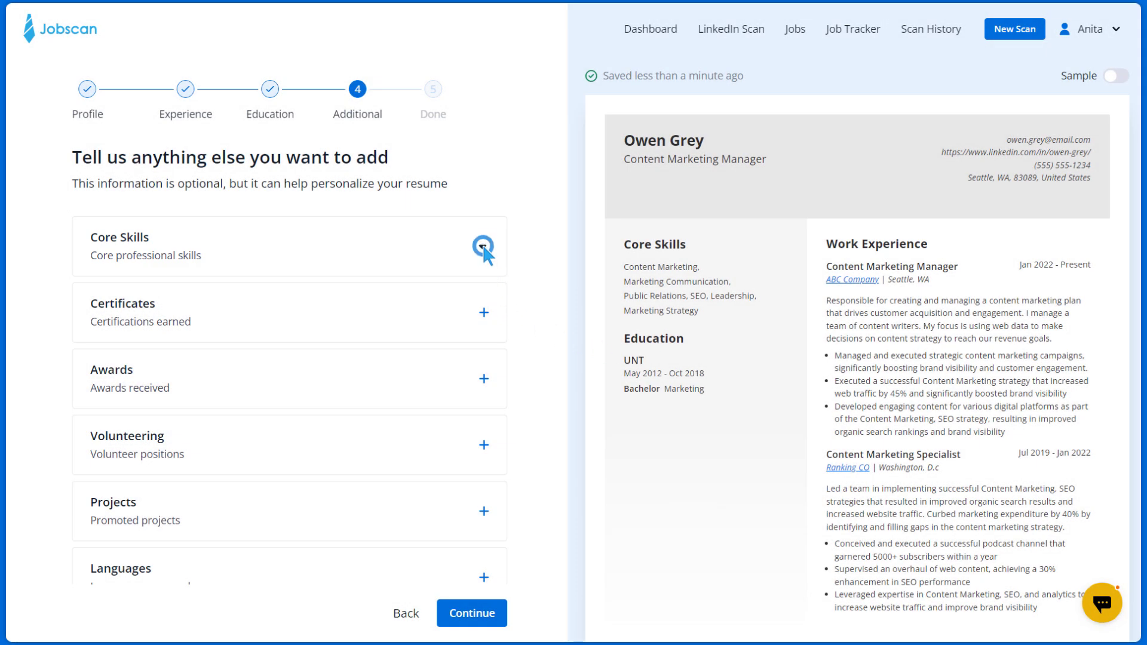
- Add Video Editing to core skills and a Google certificate
left_click(483, 243)
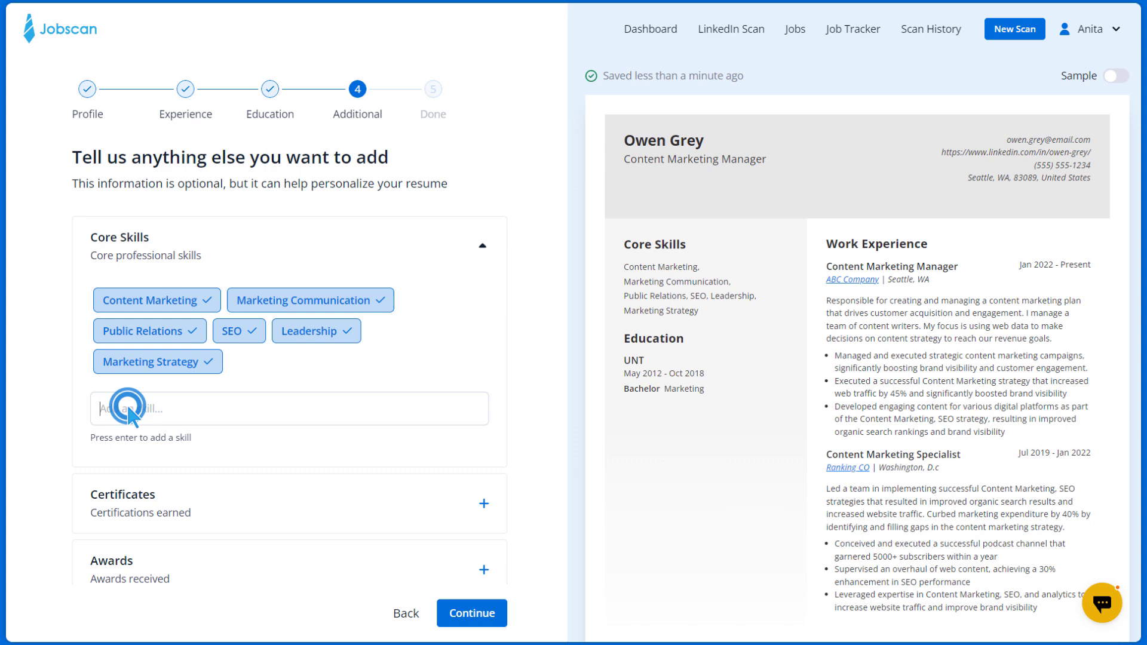
type("Video Editing")
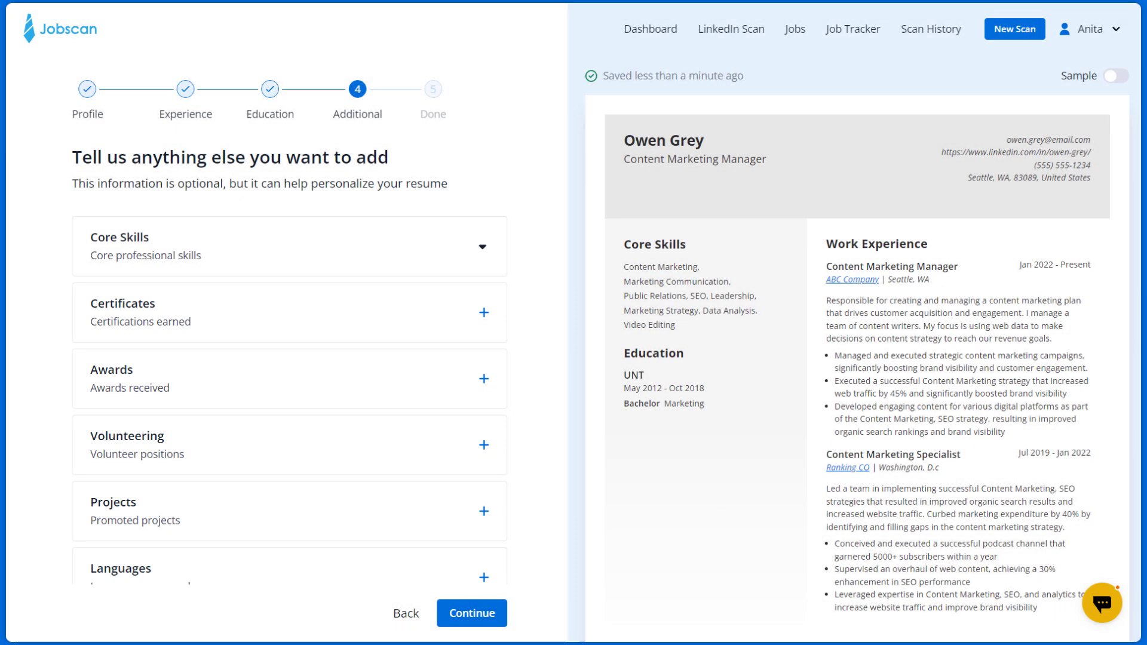
left_click(483, 312)
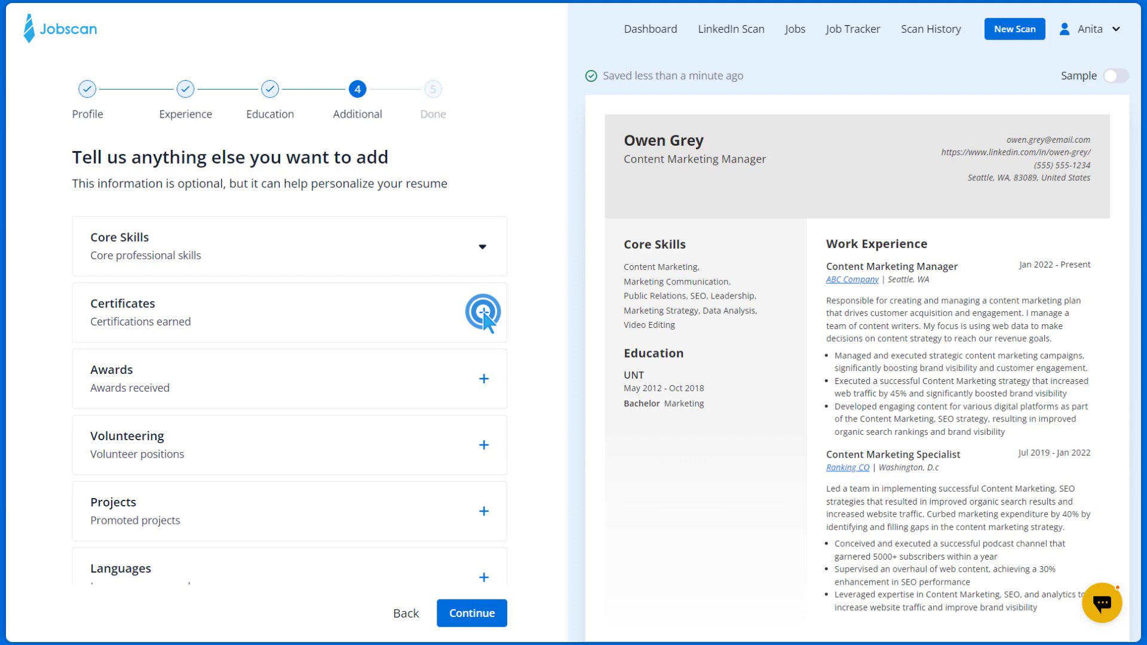
left_click(482, 312)
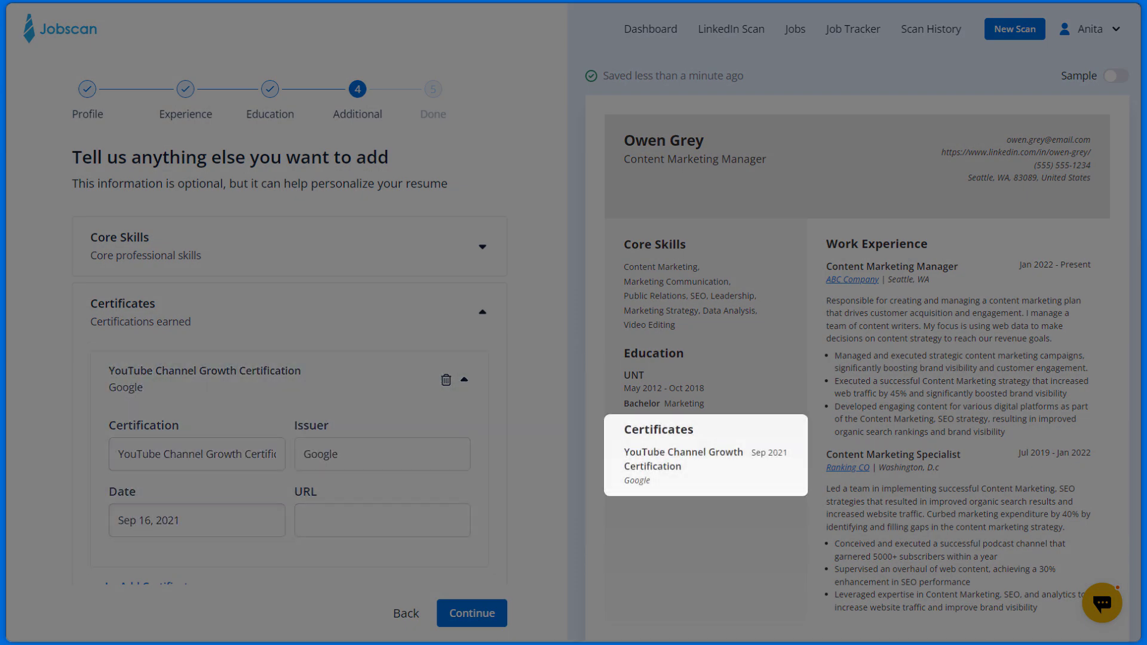
left_click(464, 379)
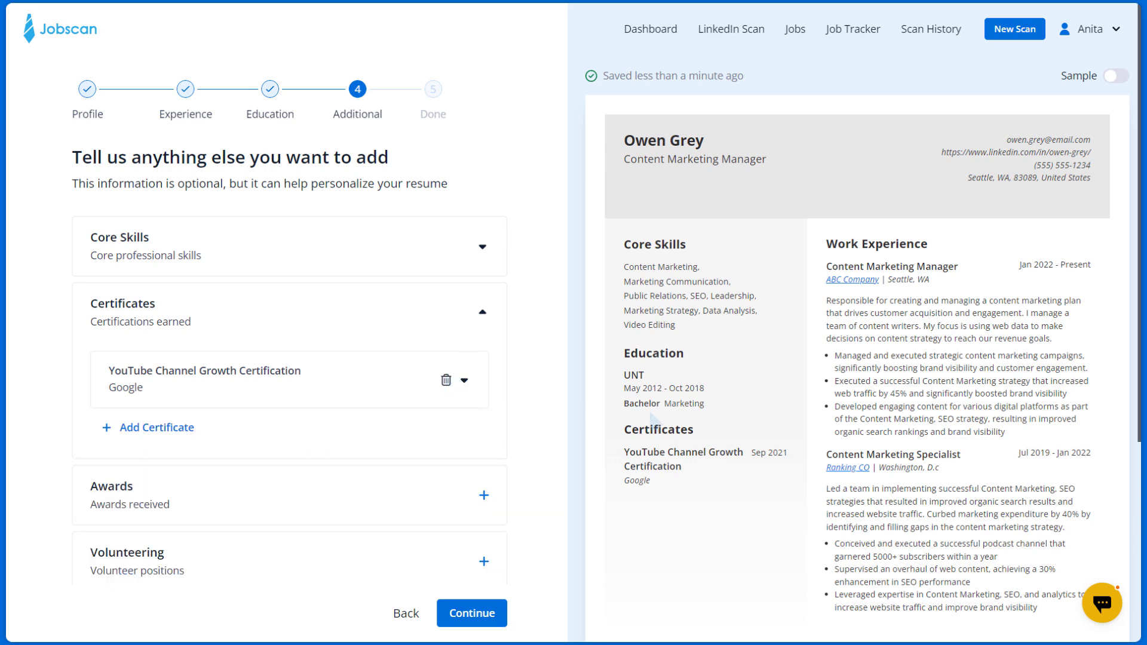
left_click(481, 310)
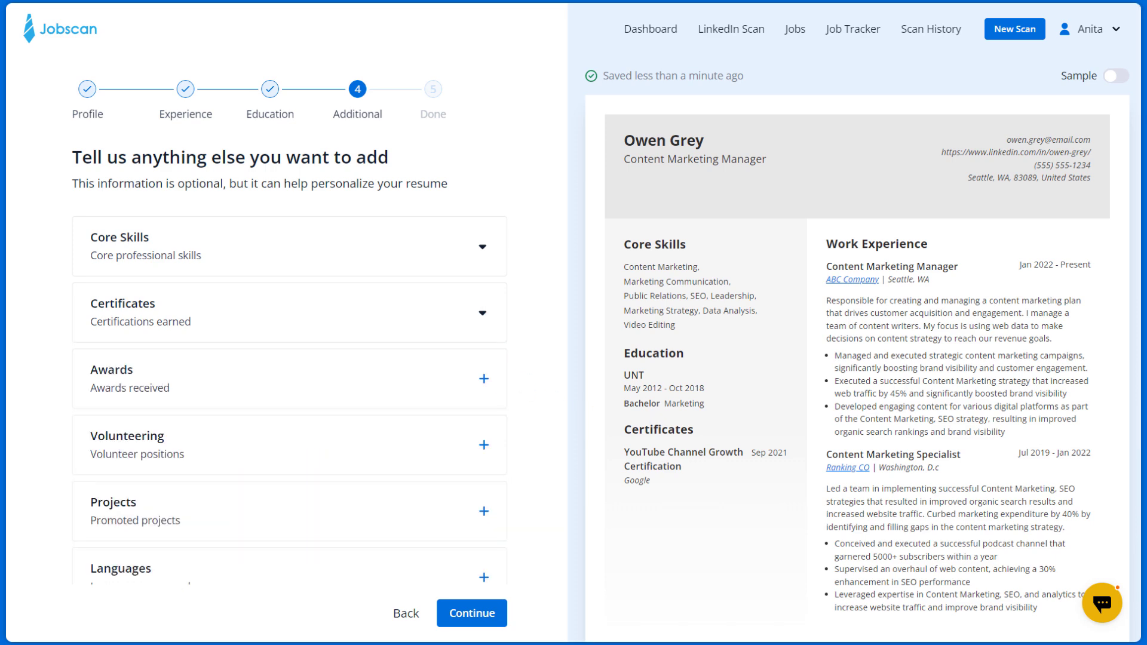
- Add English, French and Spanish in the Languages section
scroll("down", 3)
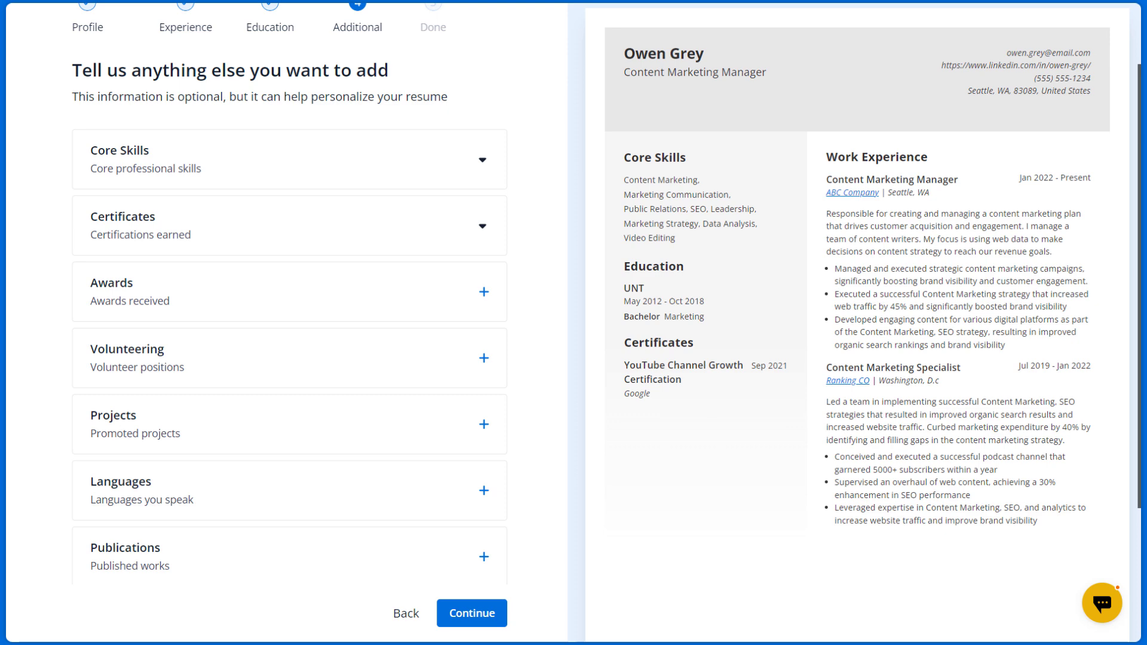
scroll("down", 3)
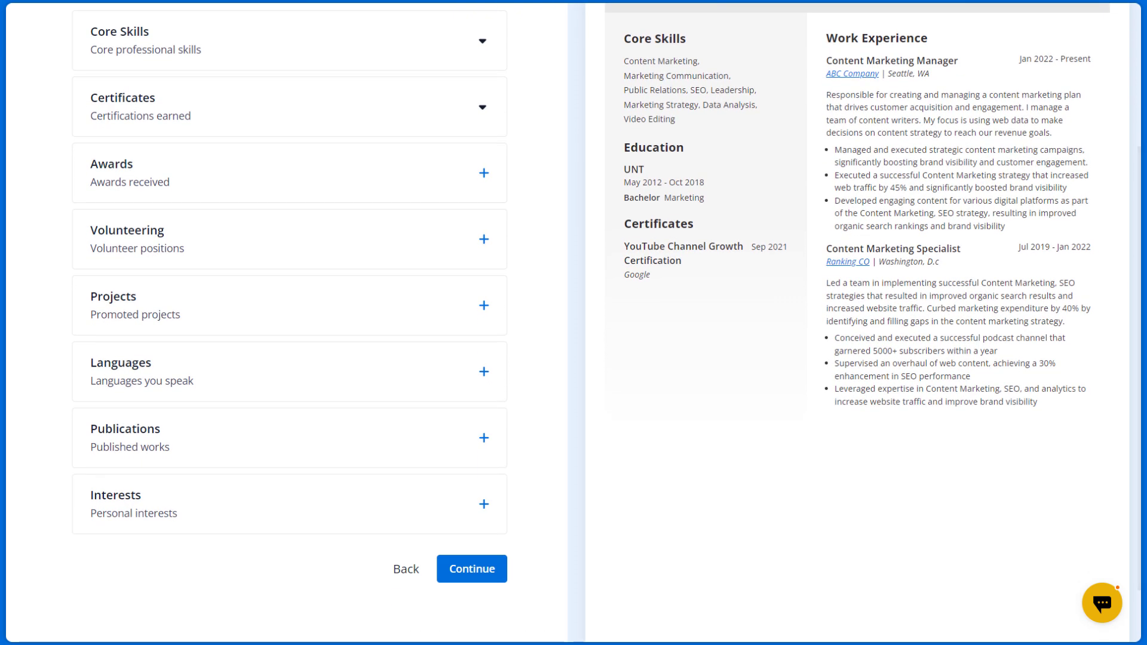
left_click(483, 372)
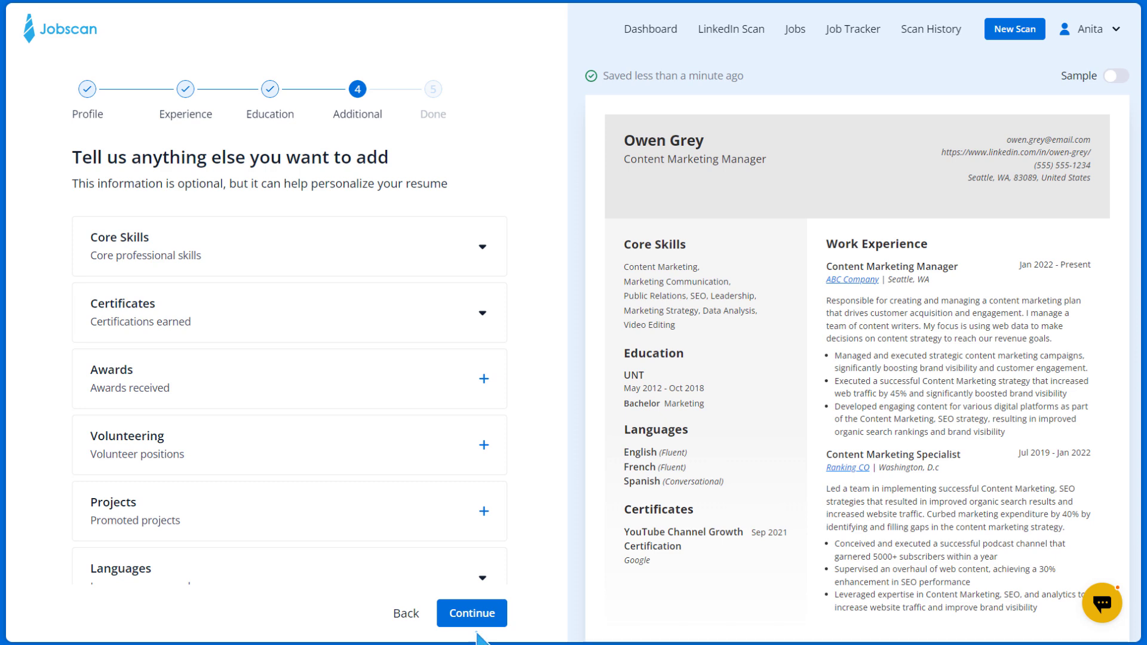
- Generate an AI summary on the profile and finish the resume
left_click(471, 613)
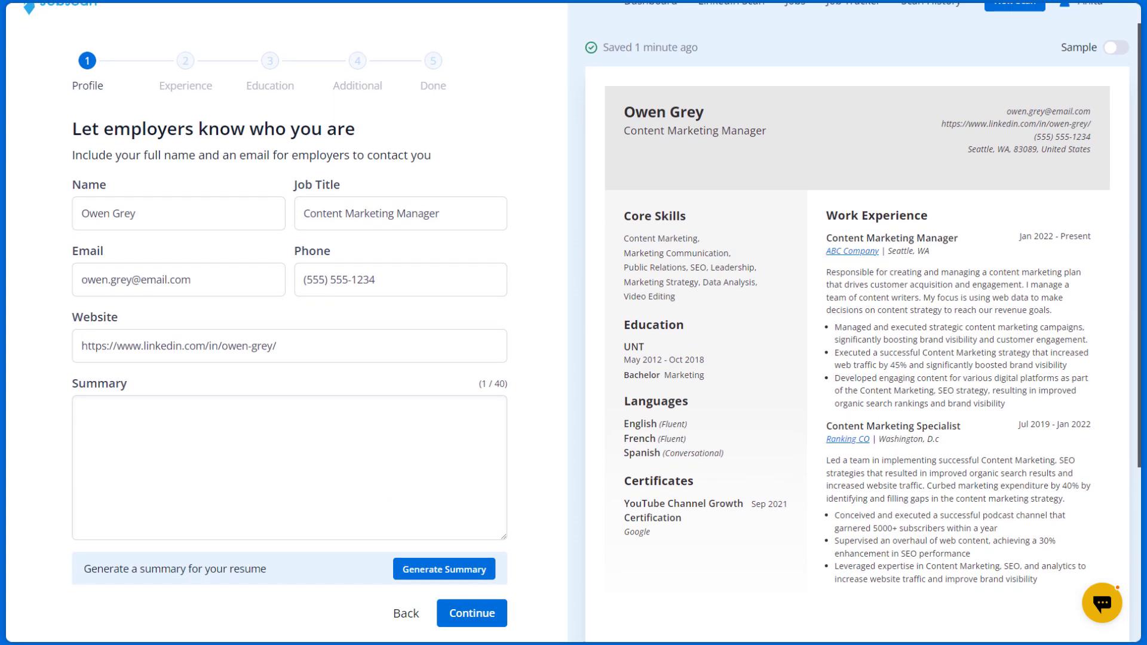
left_click(443, 568)
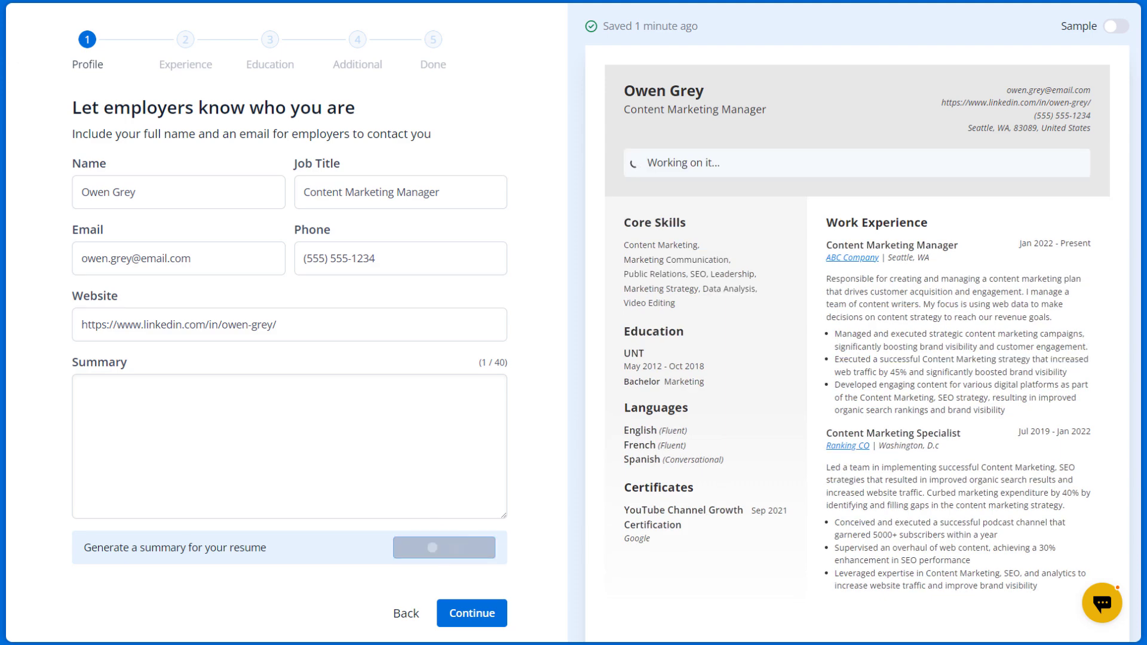
left_click(443, 547)
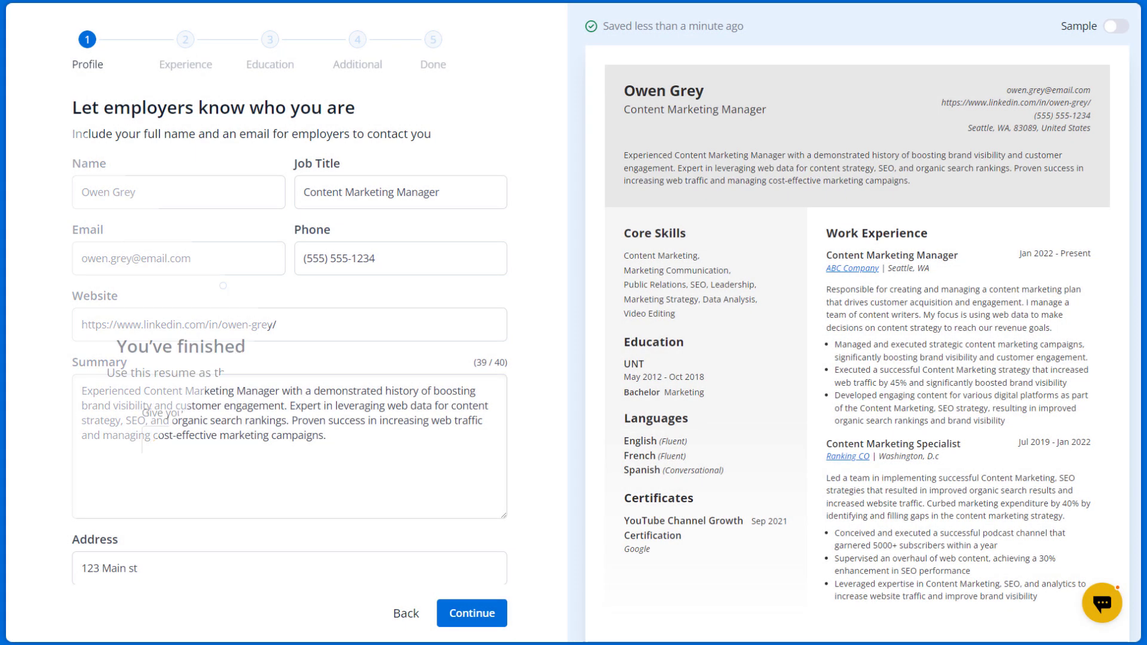
left_click(471, 613)
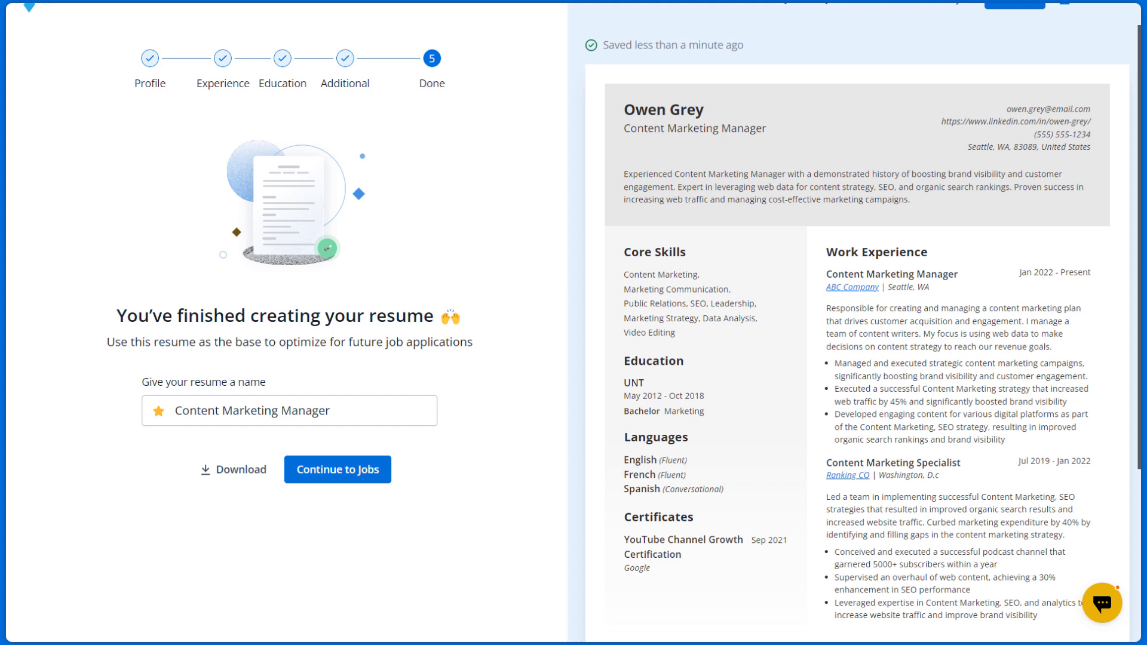
- Download the Content Marketing Manager resume as a PDF document
left_click(233, 443)
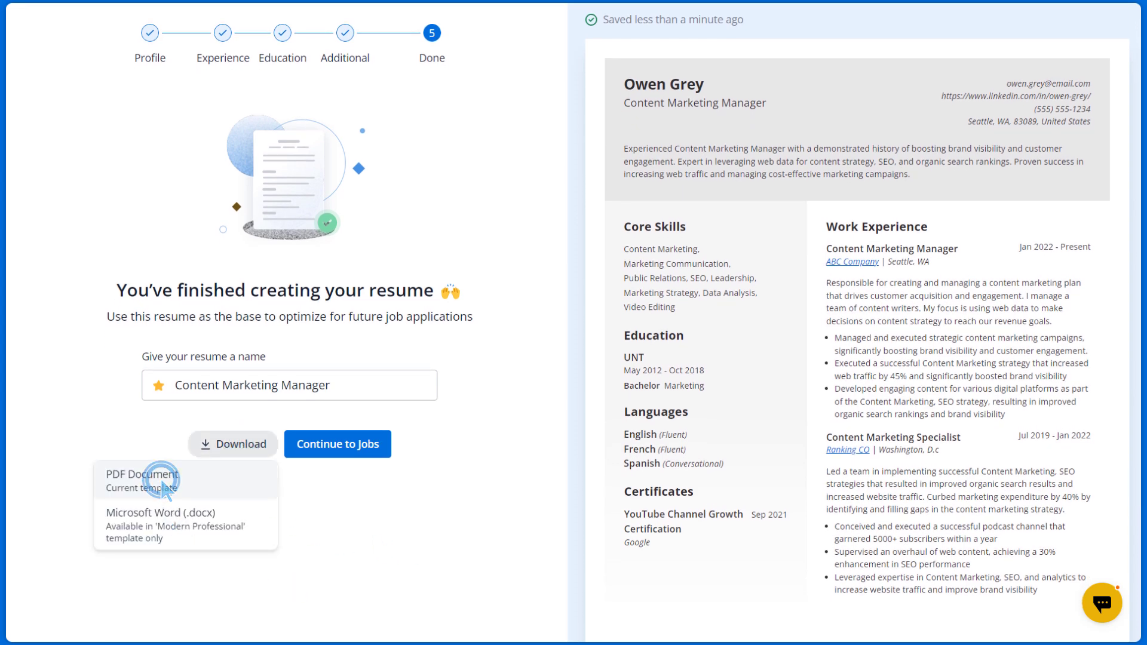
left_click(149, 479)
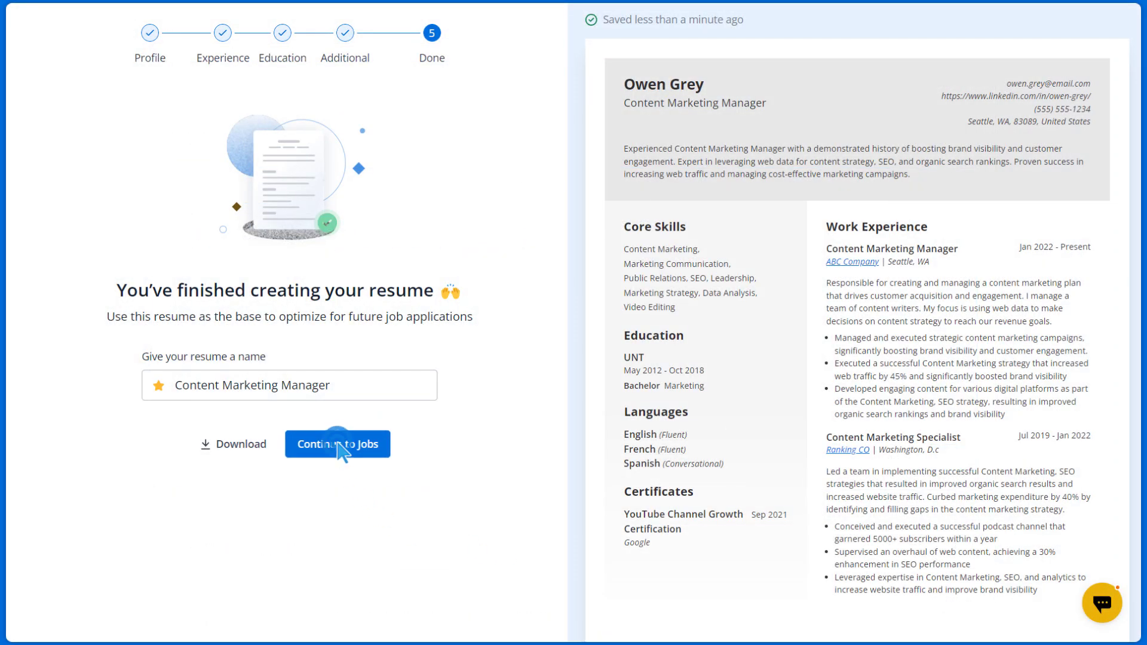
- Run Power Edit on the Reqroots Private Ltd Content Marketing Manager job listing
left_click(337, 444)
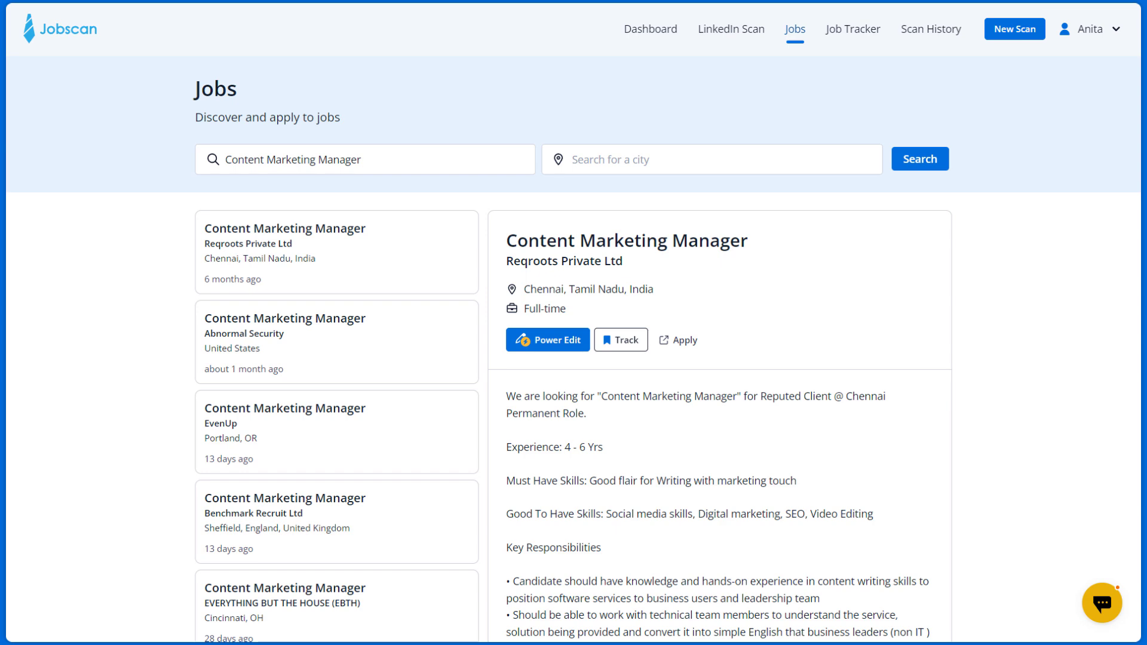
mouse_move(556, 370)
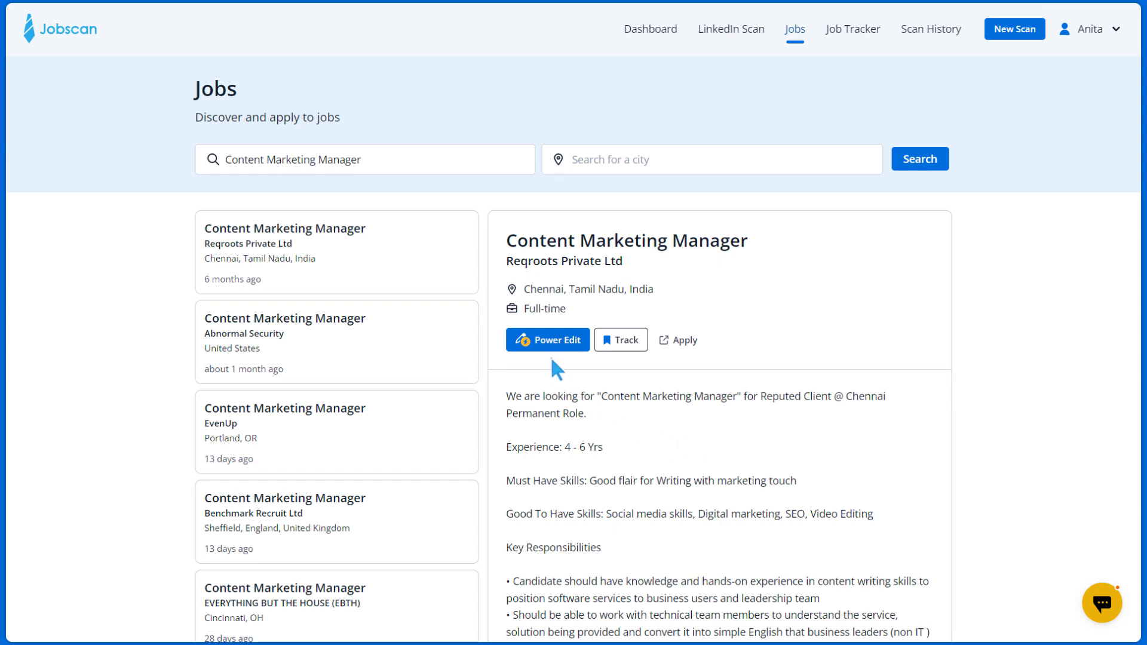
left_click(547, 340)
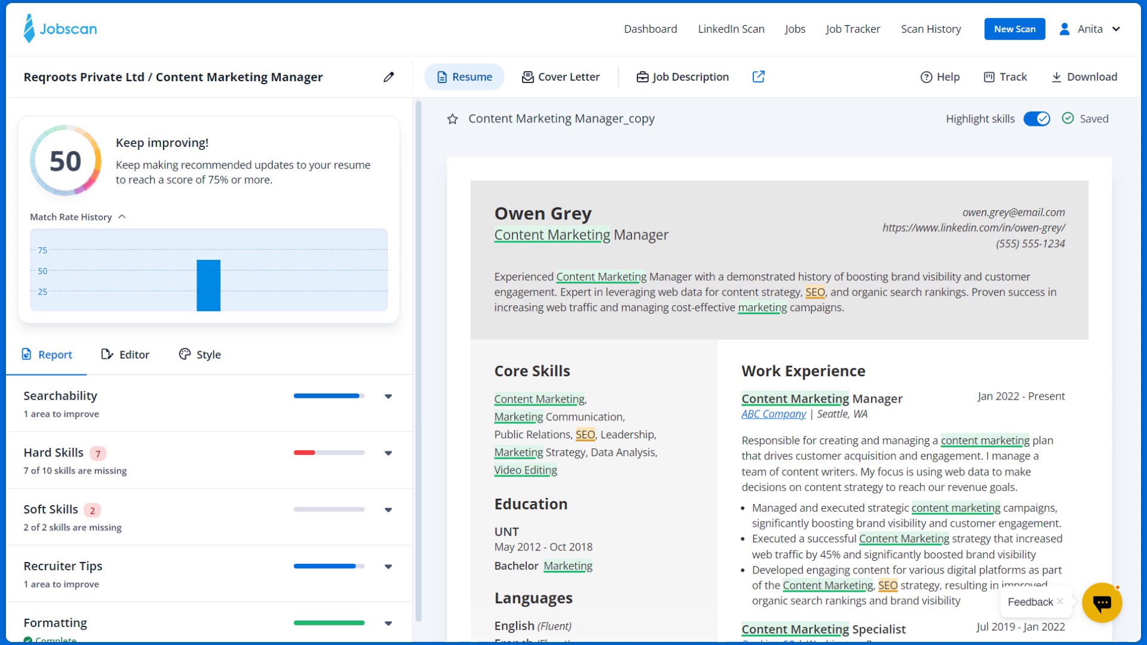